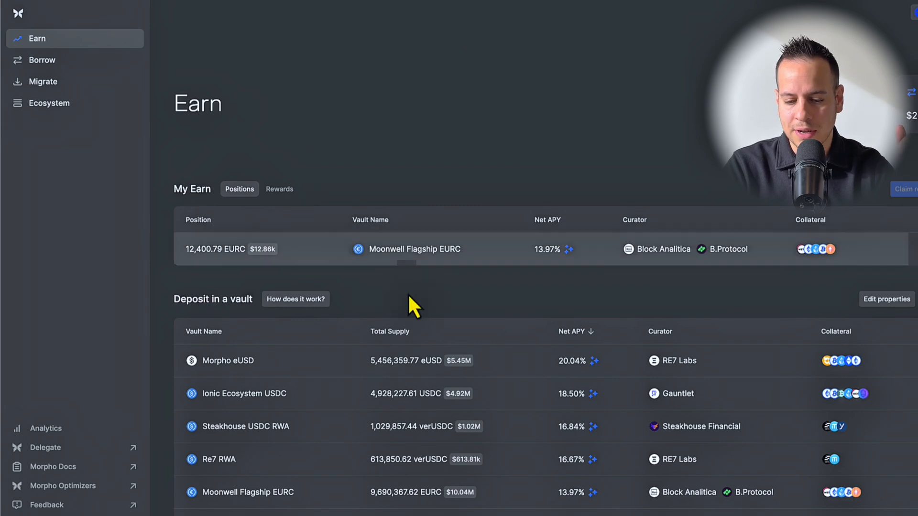
mouse_move(208, 50)
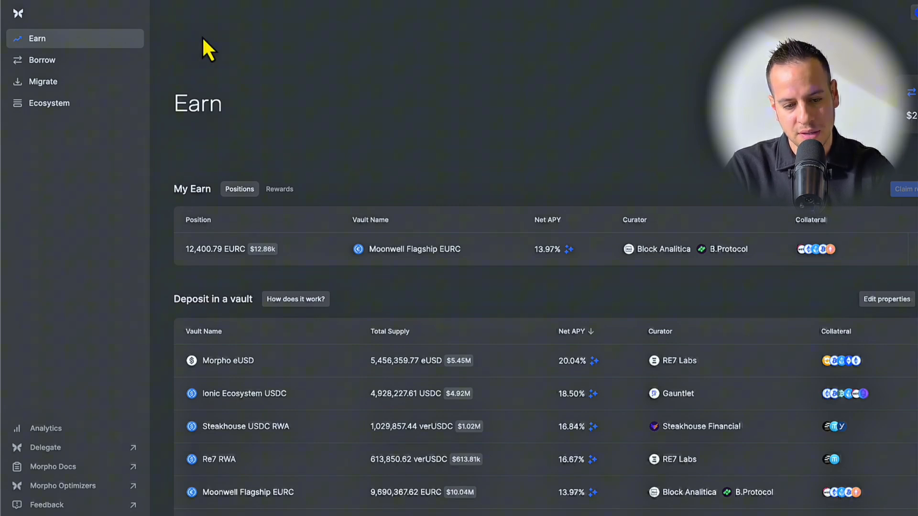
mouse_move(320, 177)
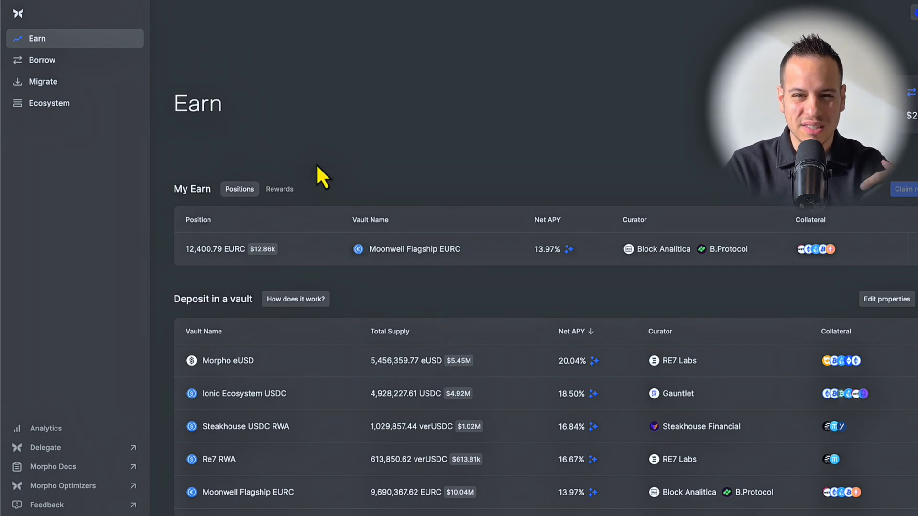
mouse_move(322, 328)
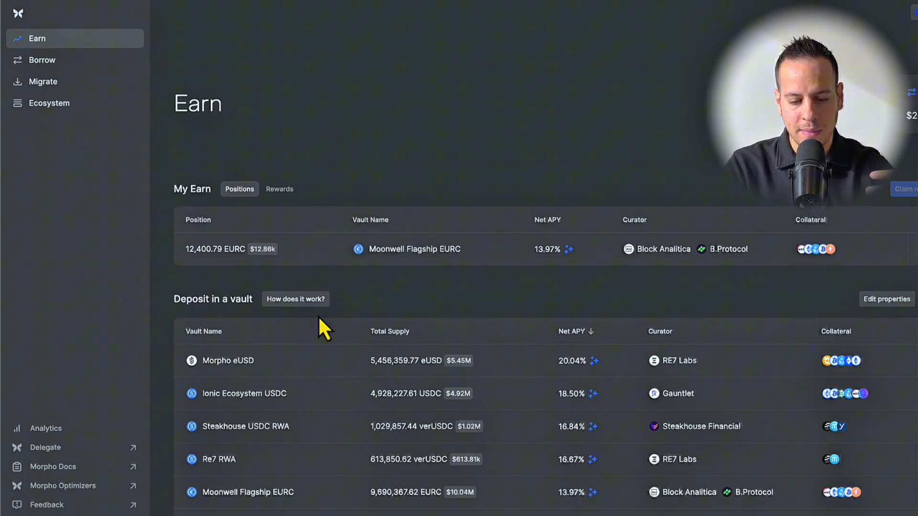
Step: View the claimable reward tokens, then switch back to the Moonwell Flagship EURC position
scroll("down", 3)
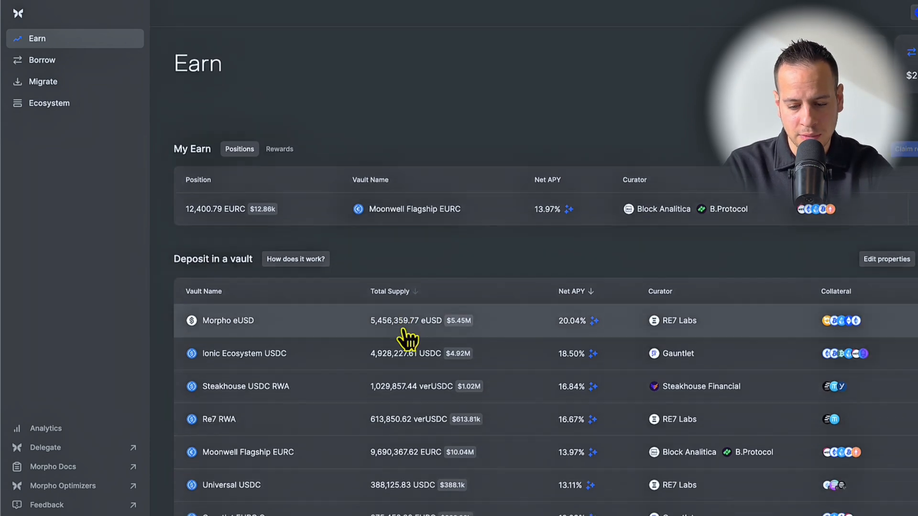
scroll("down", 3)
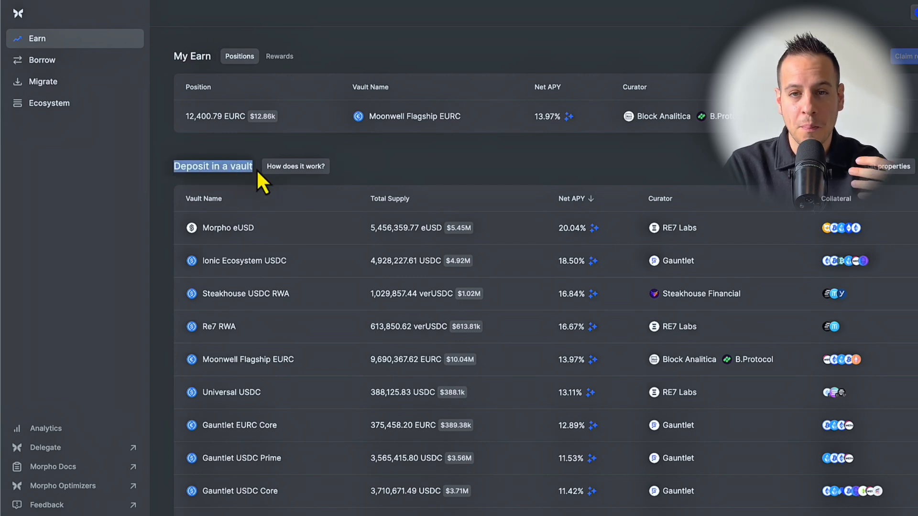
scroll("down", 3)
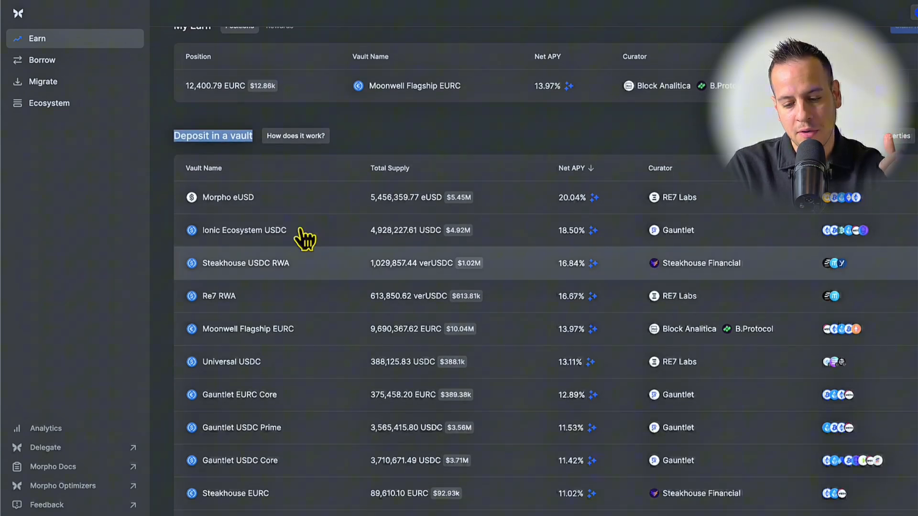
mouse_move(619, 498)
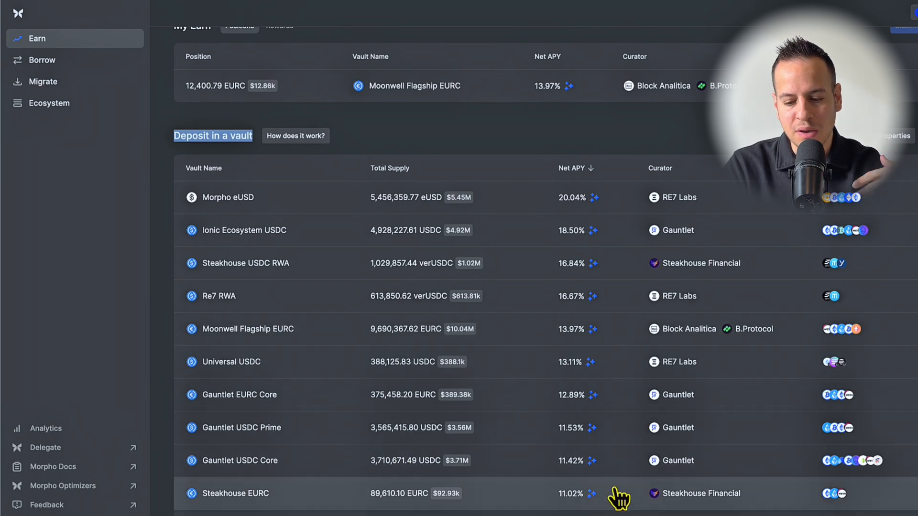
mouse_move(328, 234)
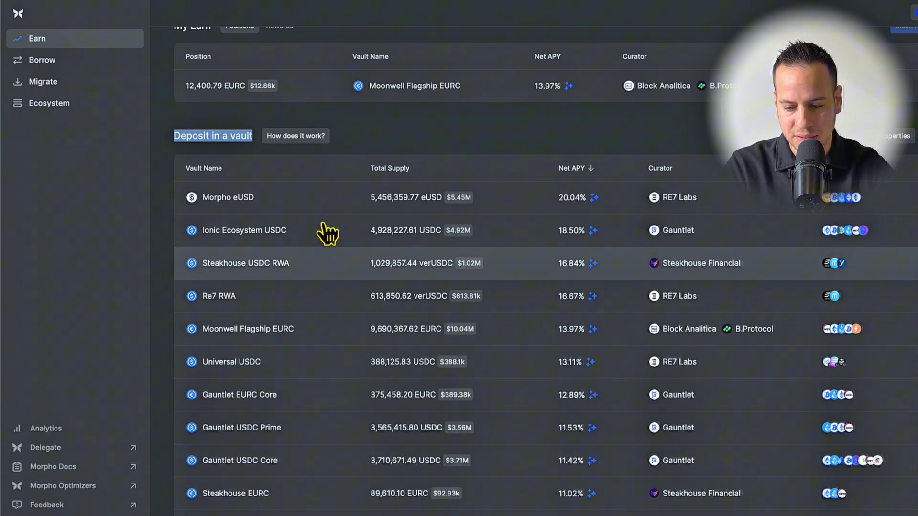
scroll("up", 3)
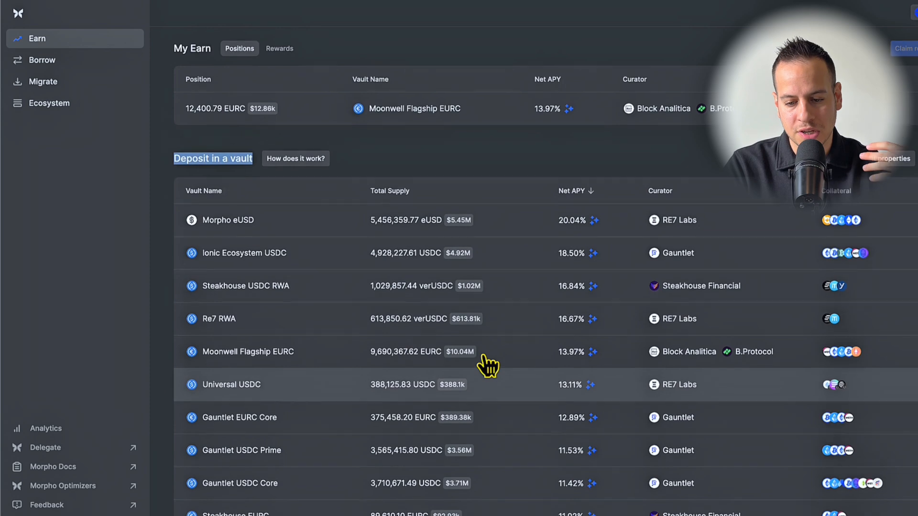
mouse_move(565, 295)
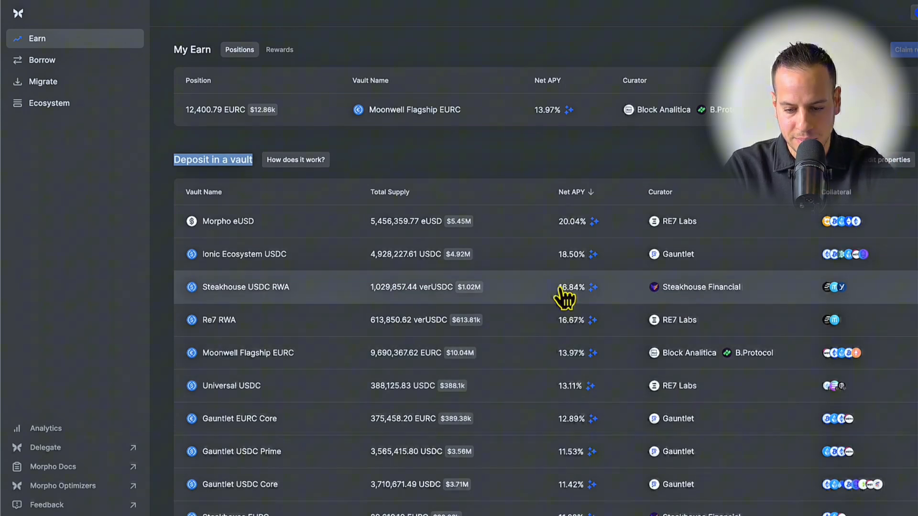
mouse_move(219, 287)
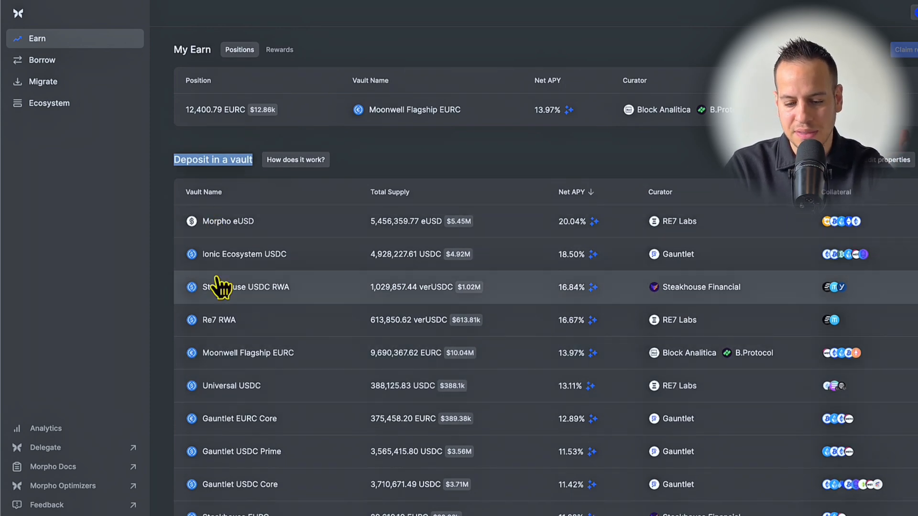
mouse_move(600, 302)
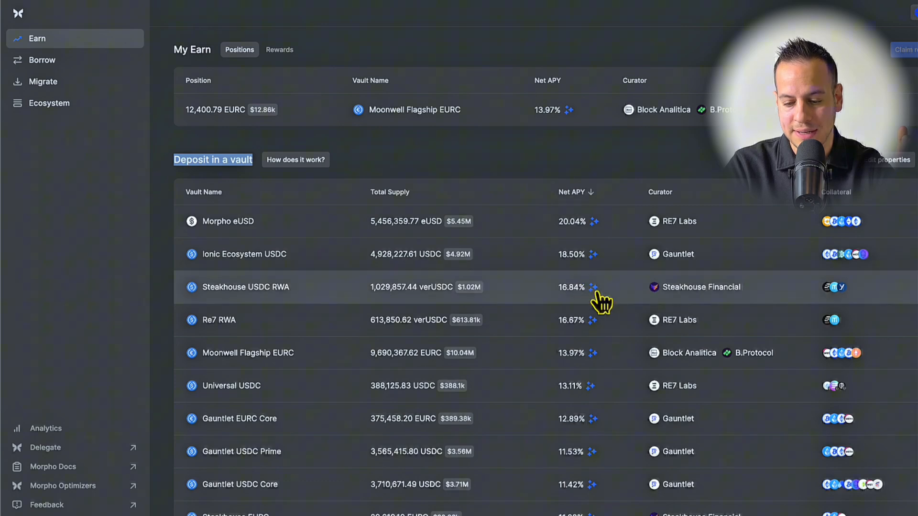
scroll("up", 3)
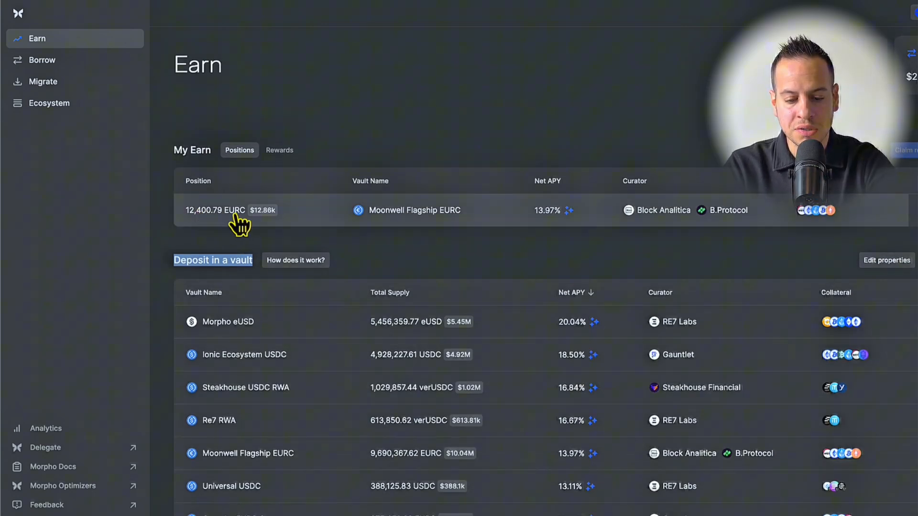
mouse_move(457, 248)
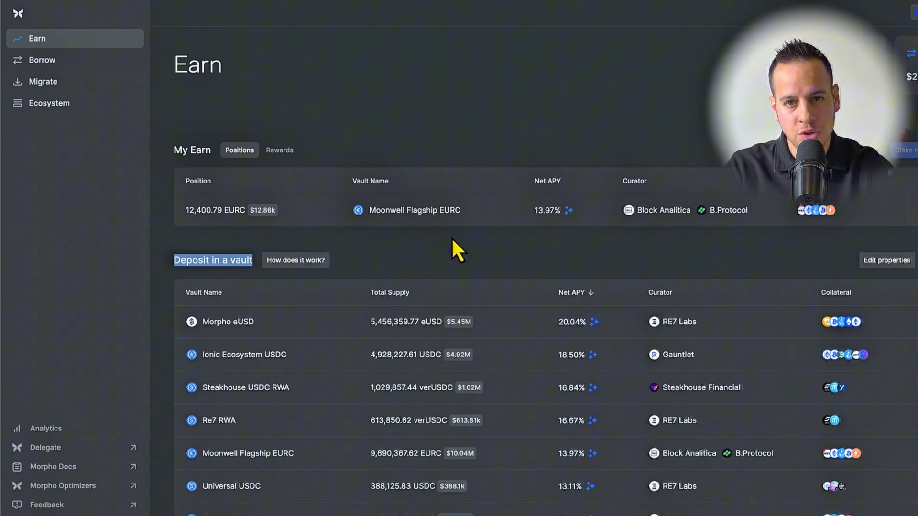
mouse_move(239, 225)
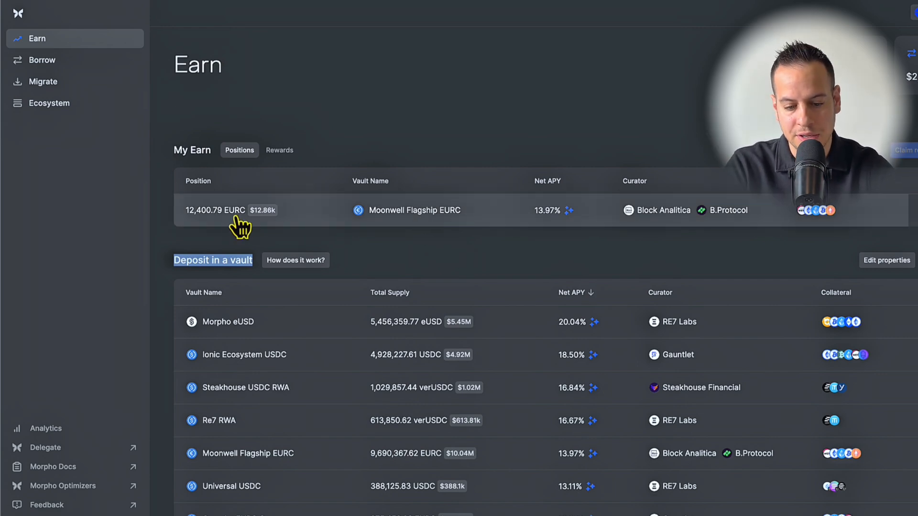
mouse_move(276, 260)
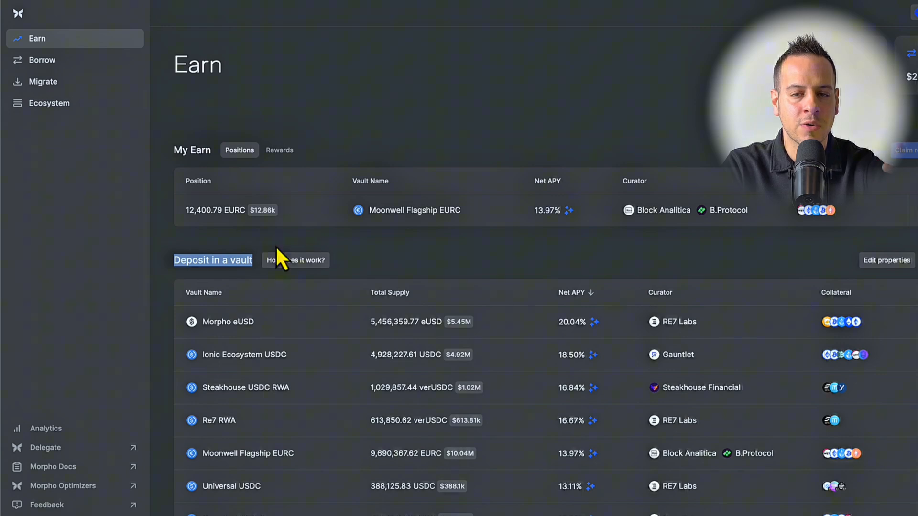
mouse_move(422, 248)
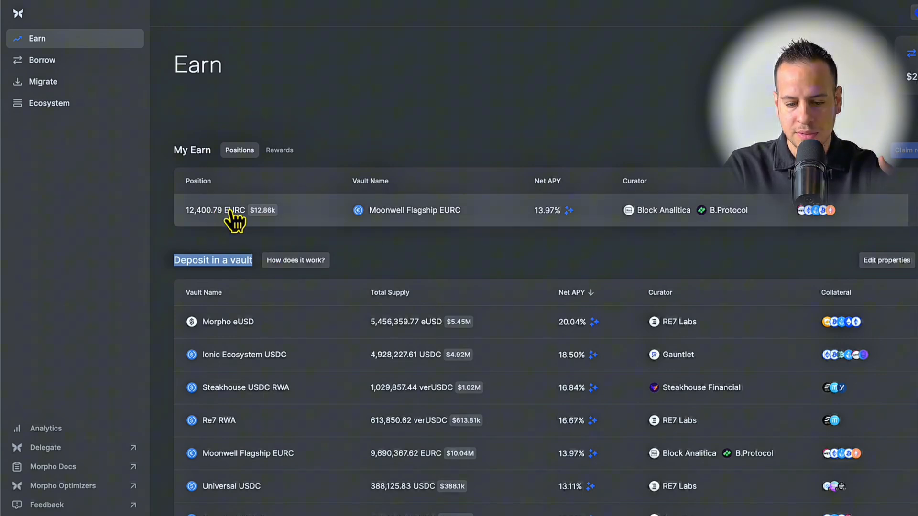
mouse_move(213, 243)
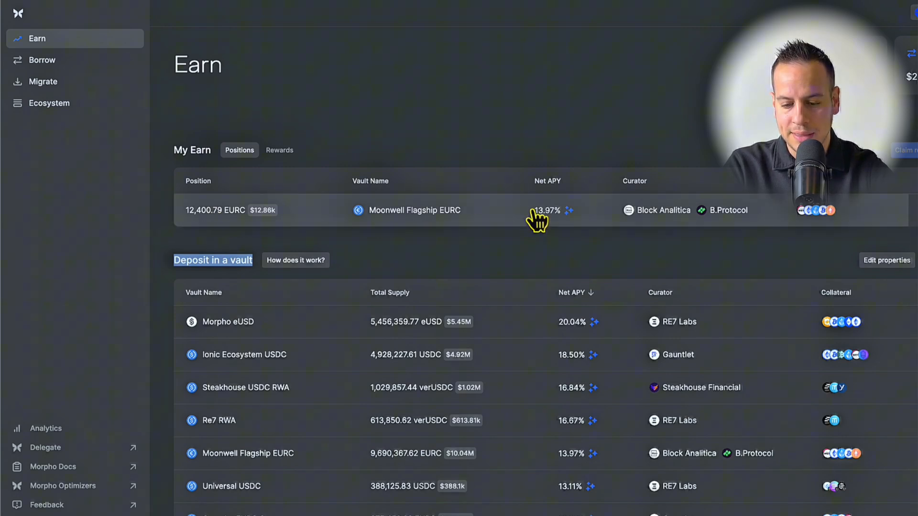
mouse_move(545, 210)
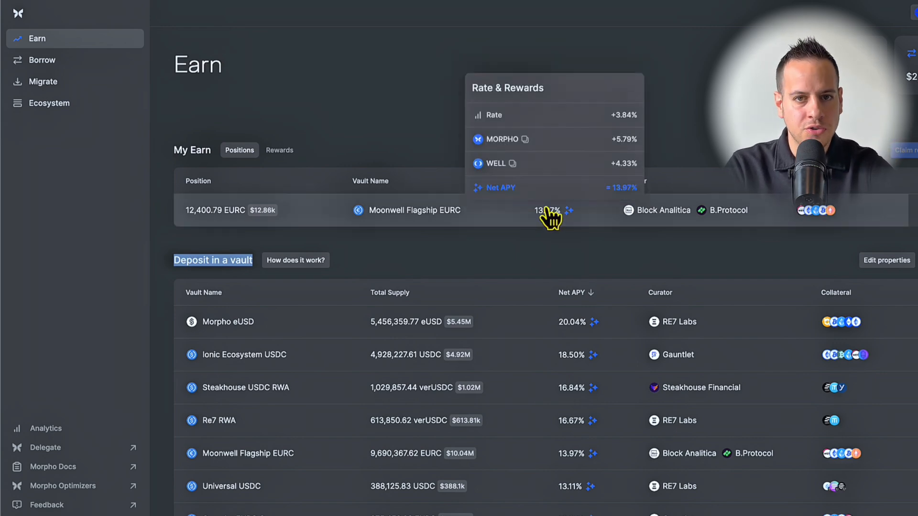
mouse_move(538, 254)
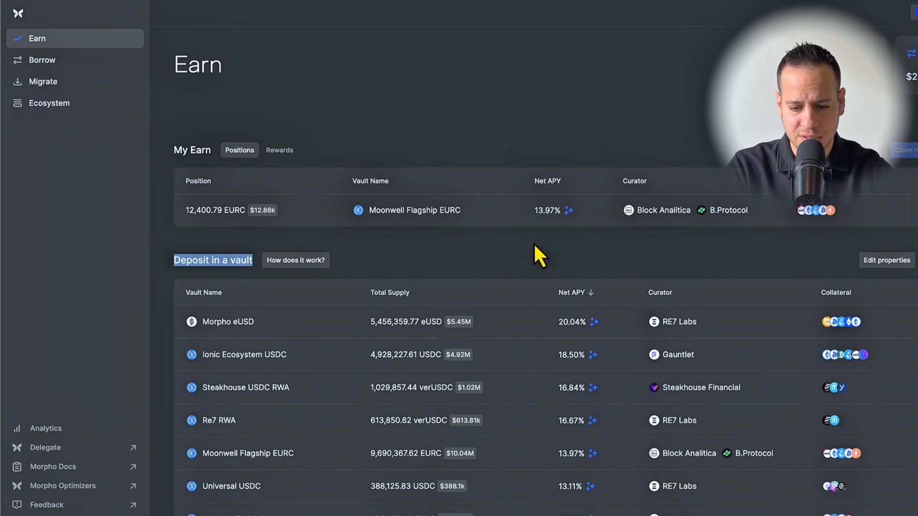
mouse_move(544, 223)
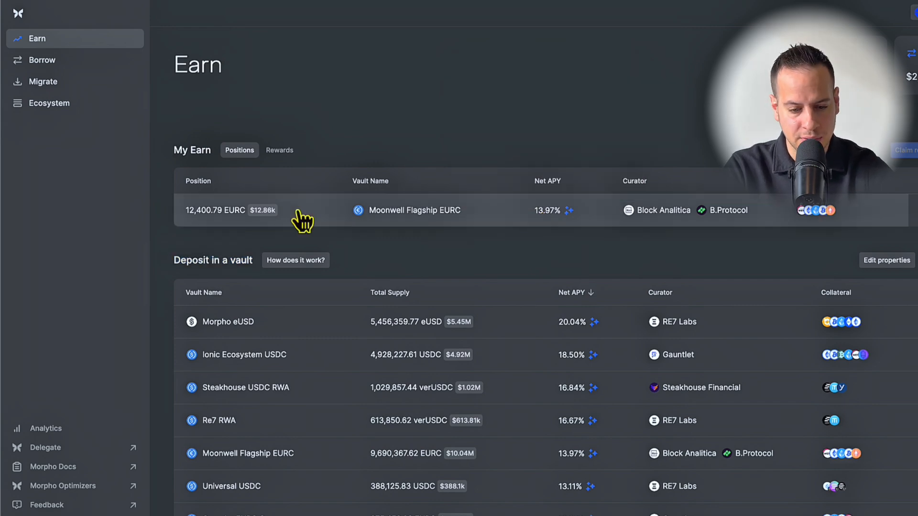
mouse_move(275, 165)
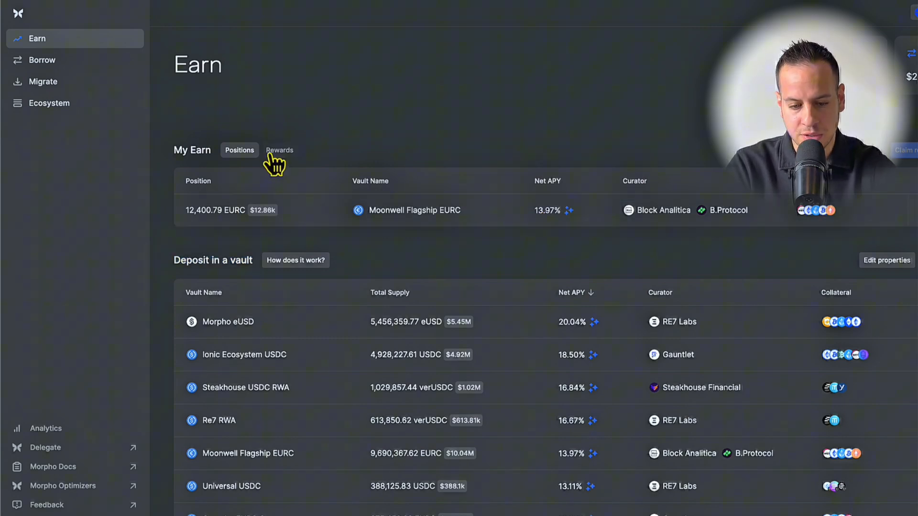
left_click(279, 150)
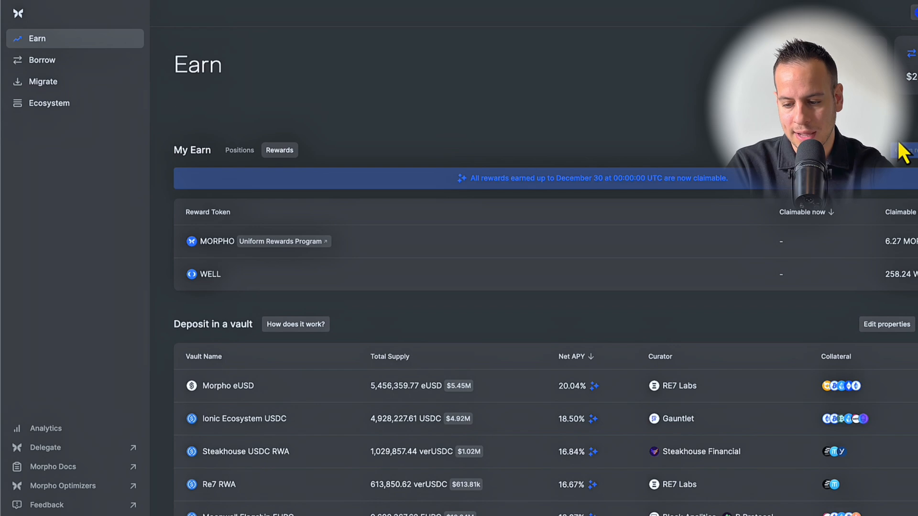
mouse_move(907, 269)
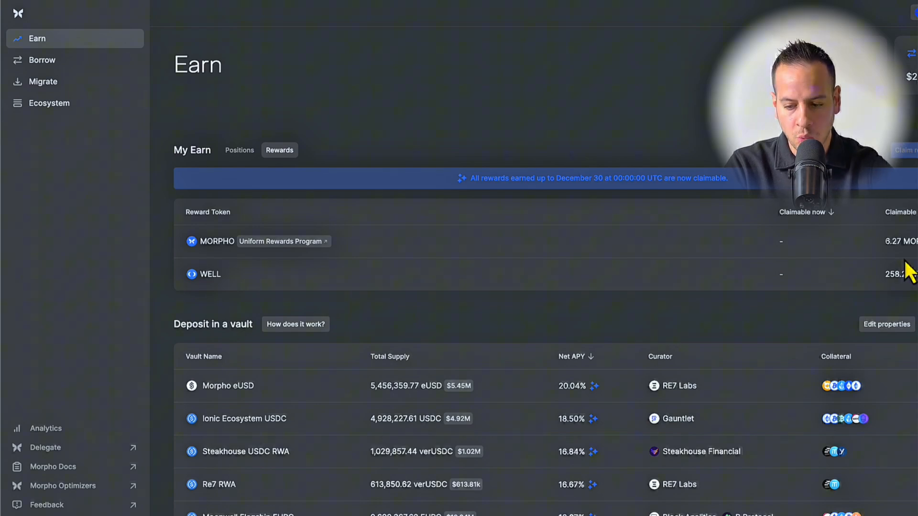
mouse_move(233, 212)
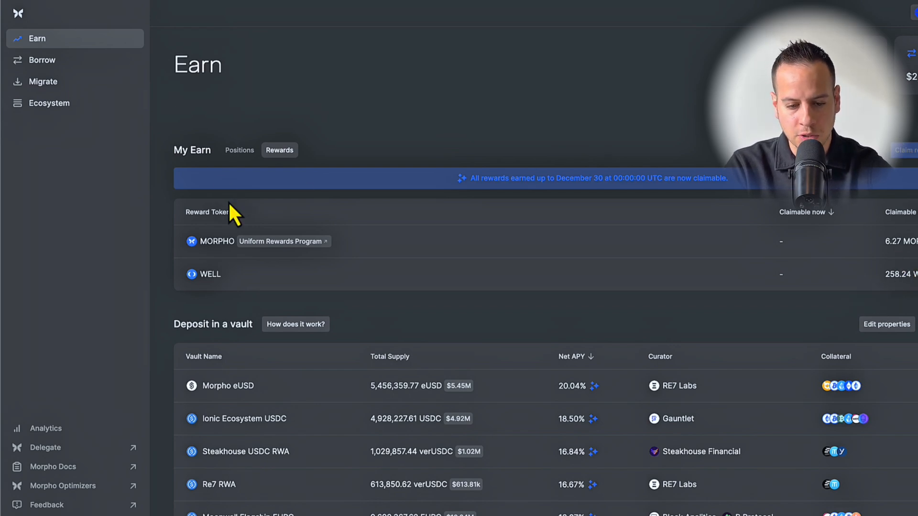
left_click(239, 149)
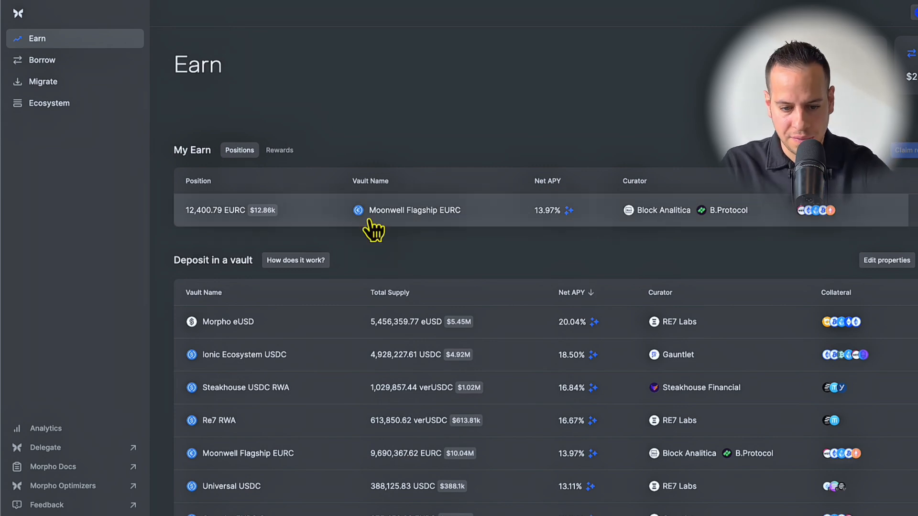
mouse_move(284, 257)
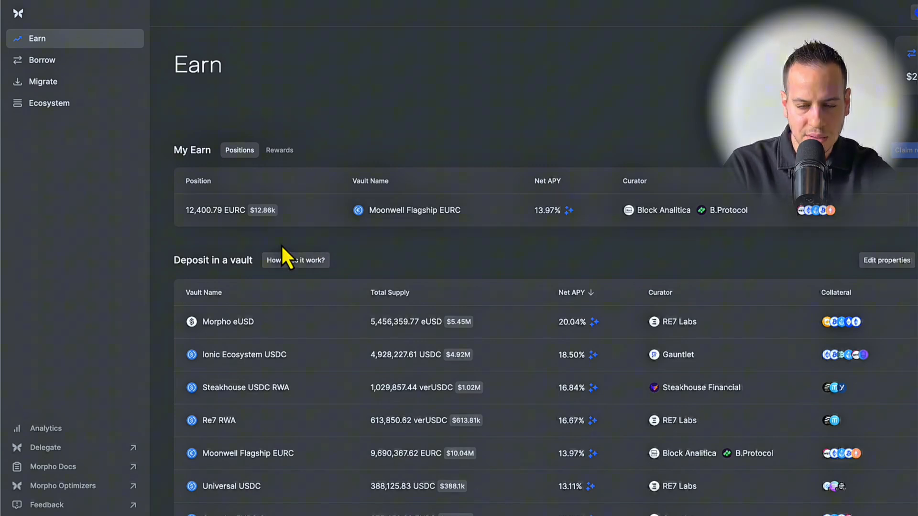
mouse_move(419, 222)
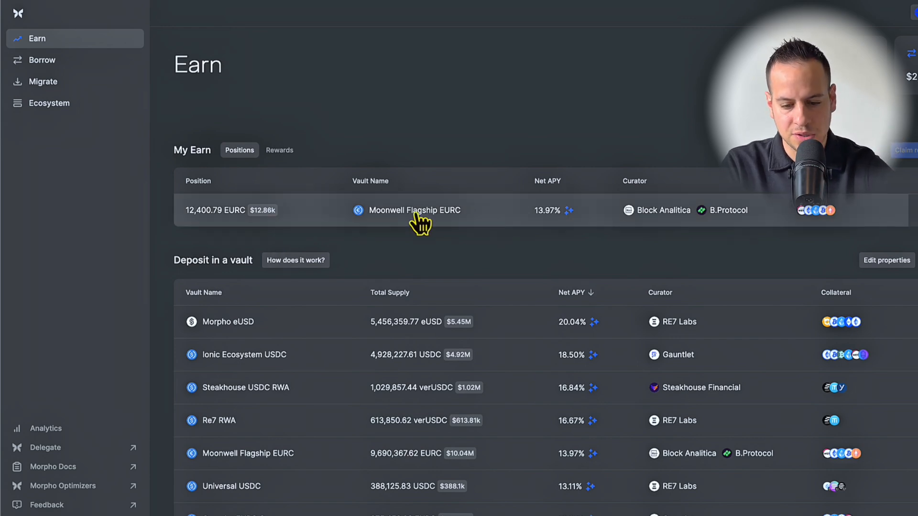
mouse_move(539, 245)
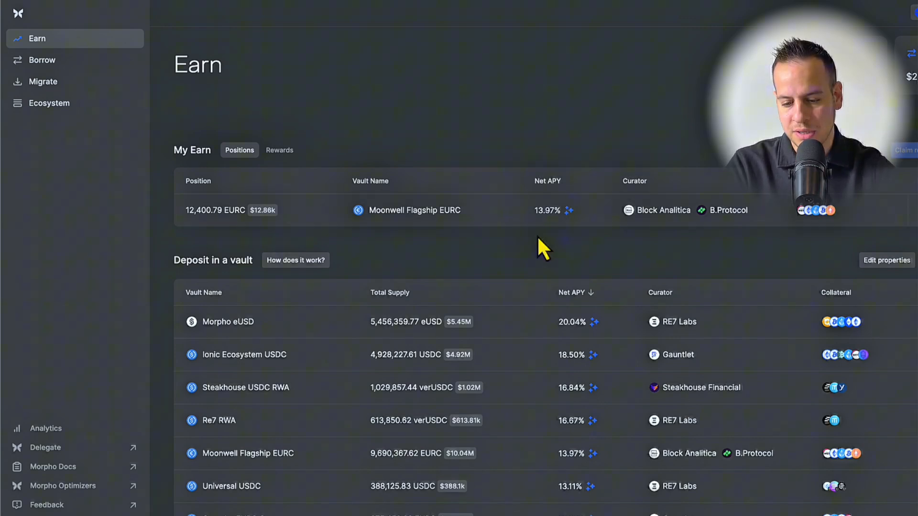
mouse_move(550, 211)
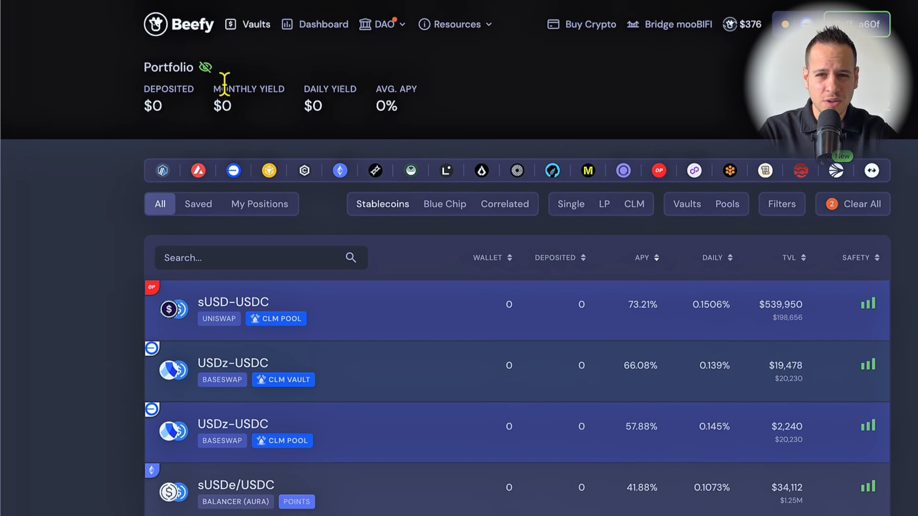
mouse_move(182, 375)
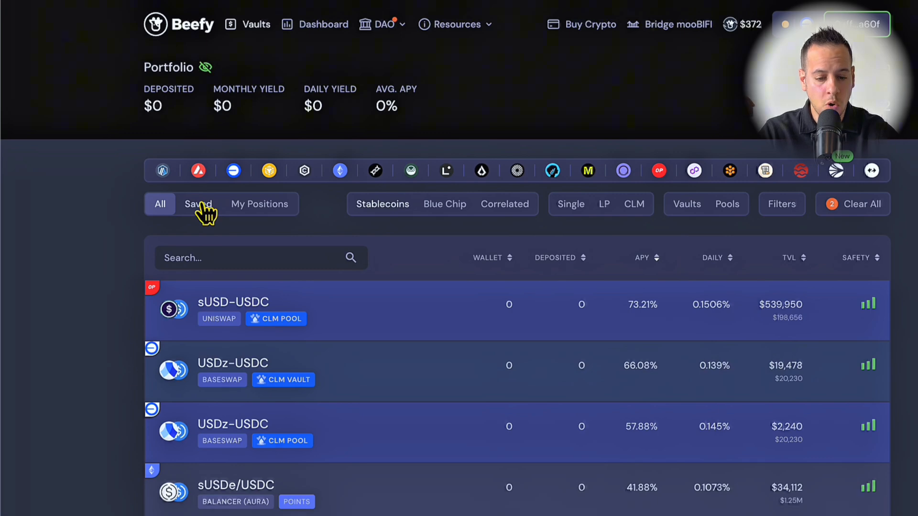
mouse_move(177, 417)
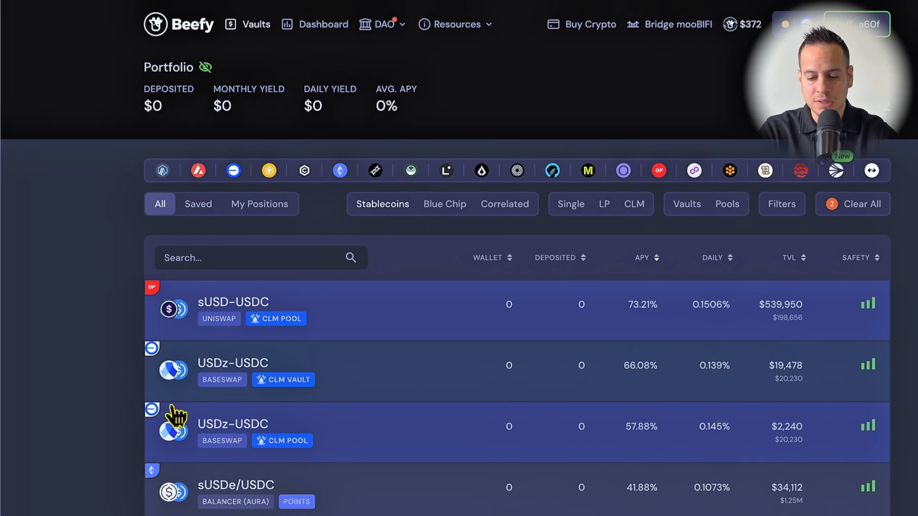
mouse_move(318, 307)
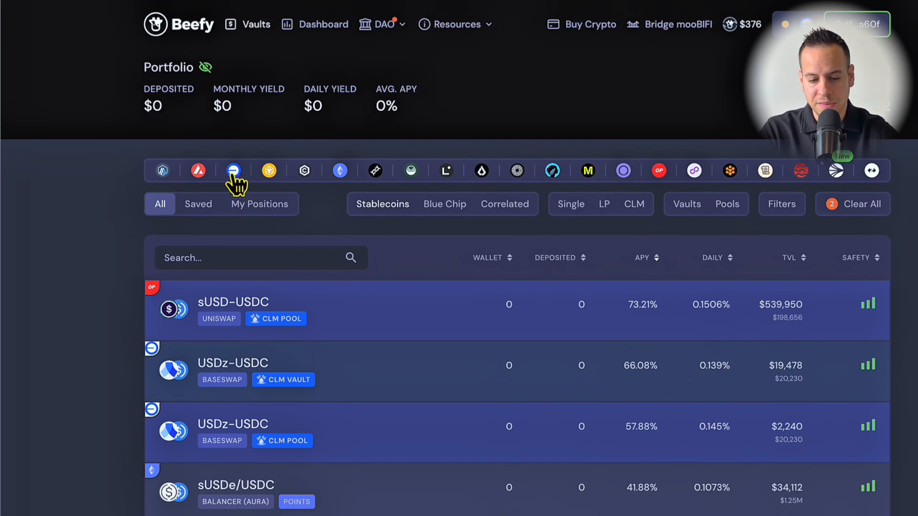
mouse_move(728, 181)
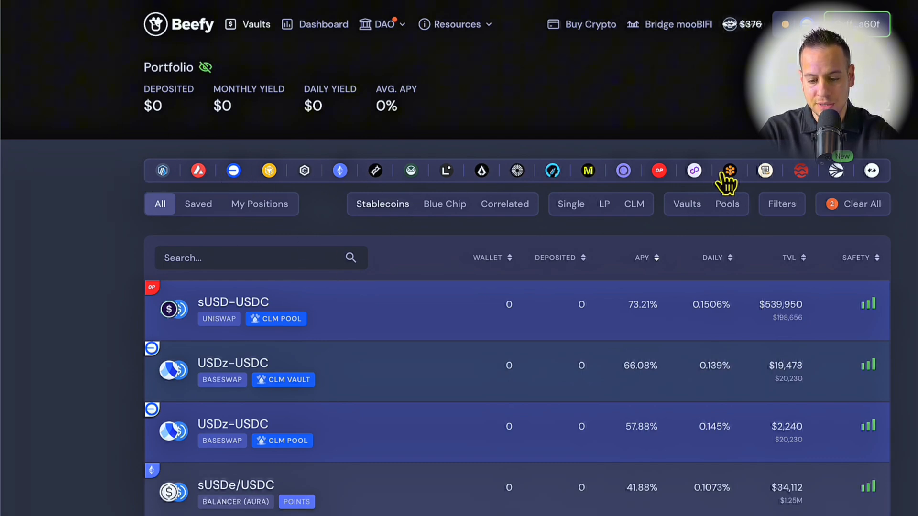
mouse_move(503, 124)
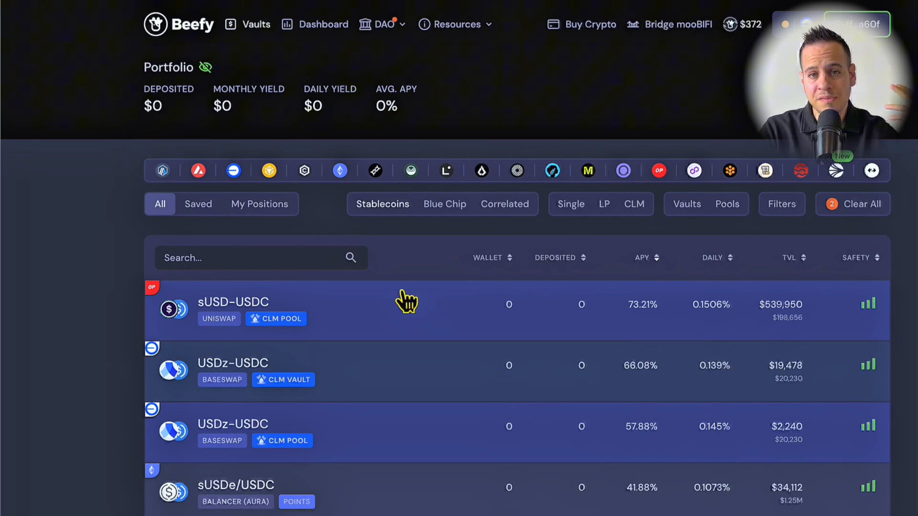
mouse_move(339, 249)
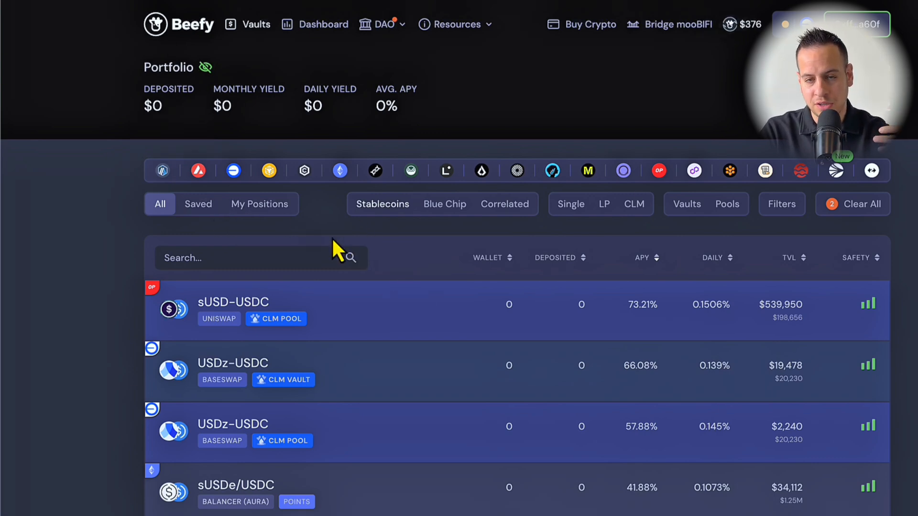
mouse_move(310, 234)
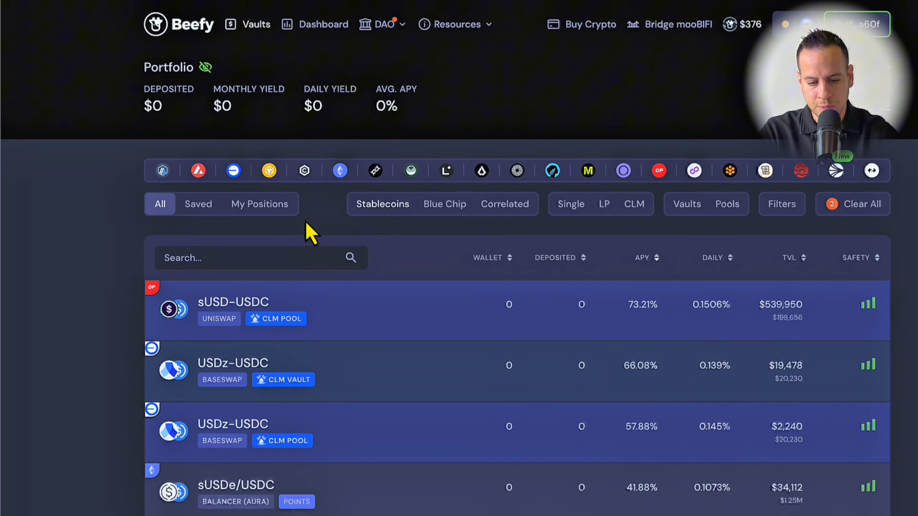
mouse_move(274, 199)
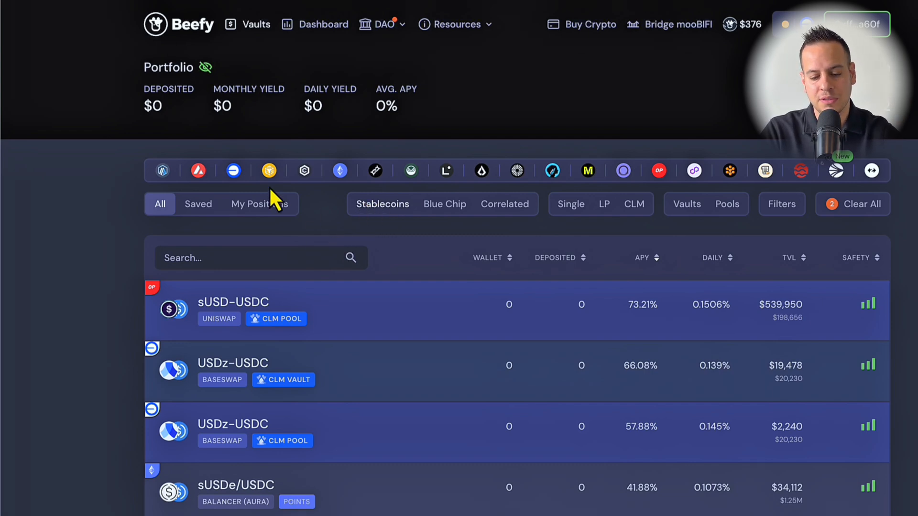
Step: Scroll the Beefy stablecoin vault list headed by sUSD-USDC at 73.21% APY
scroll("down", 3)
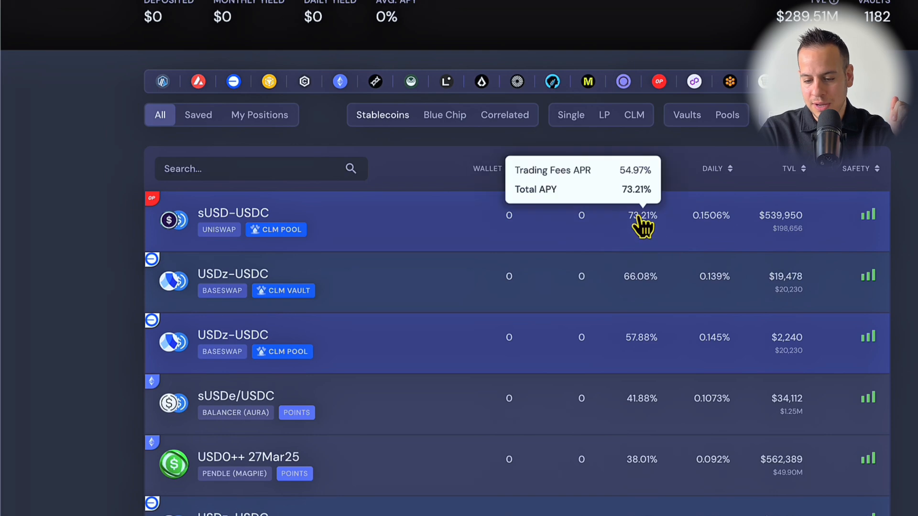
mouse_move(214, 221)
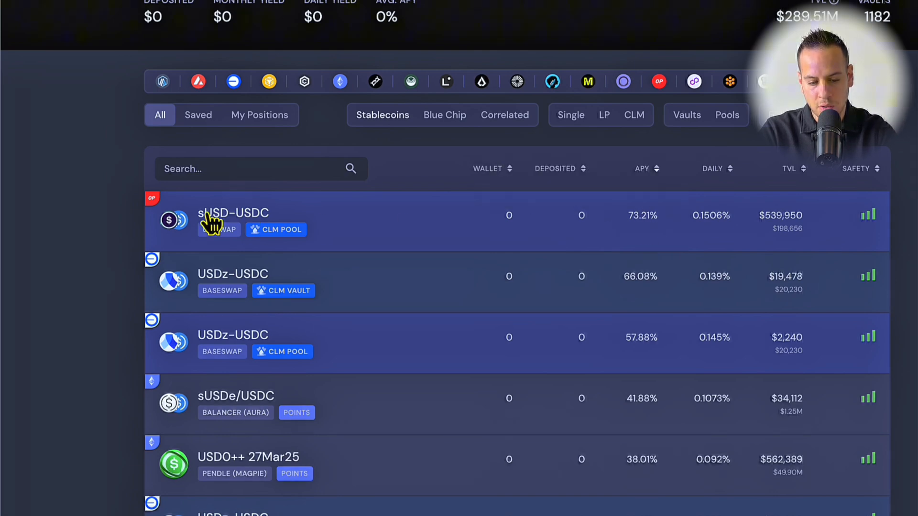
mouse_move(146, 205)
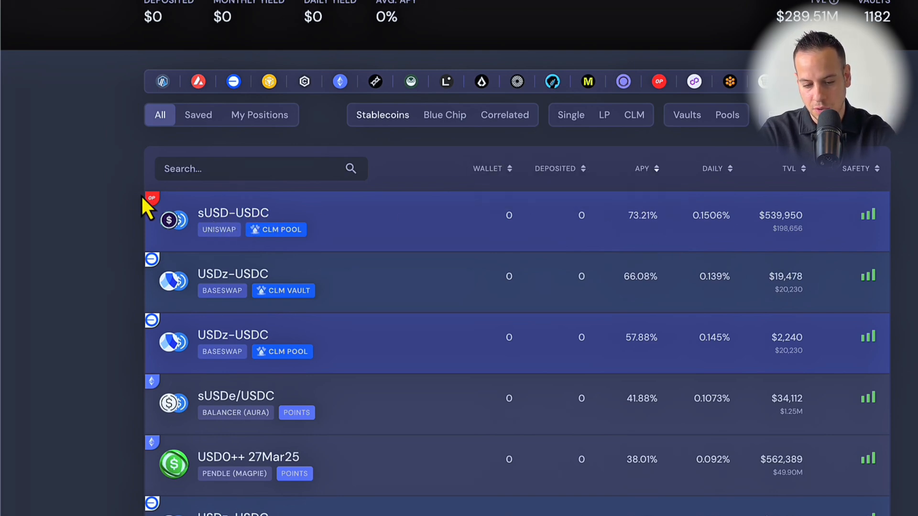
mouse_move(640, 276)
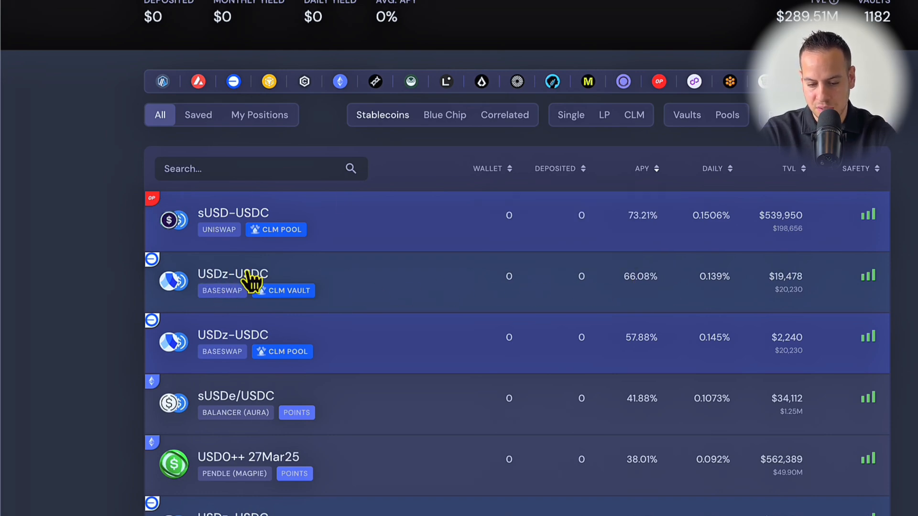
scroll("down", 3)
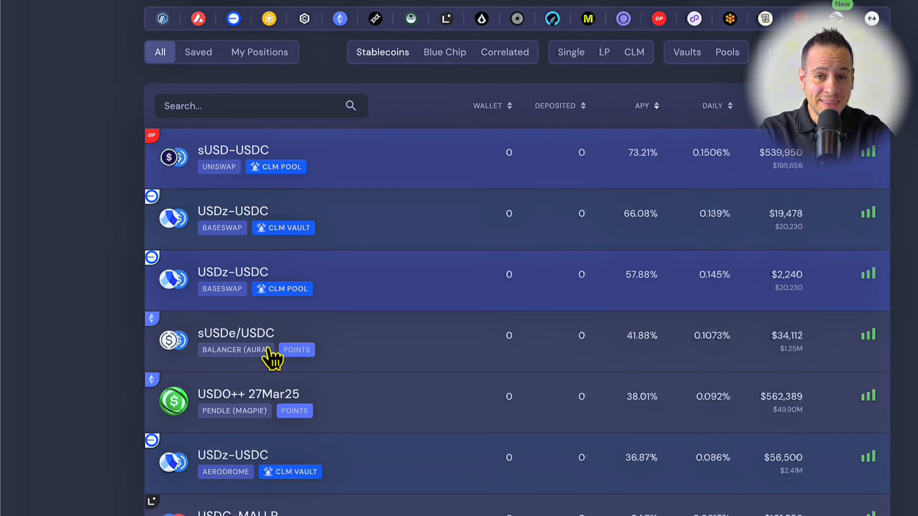
mouse_move(409, 310)
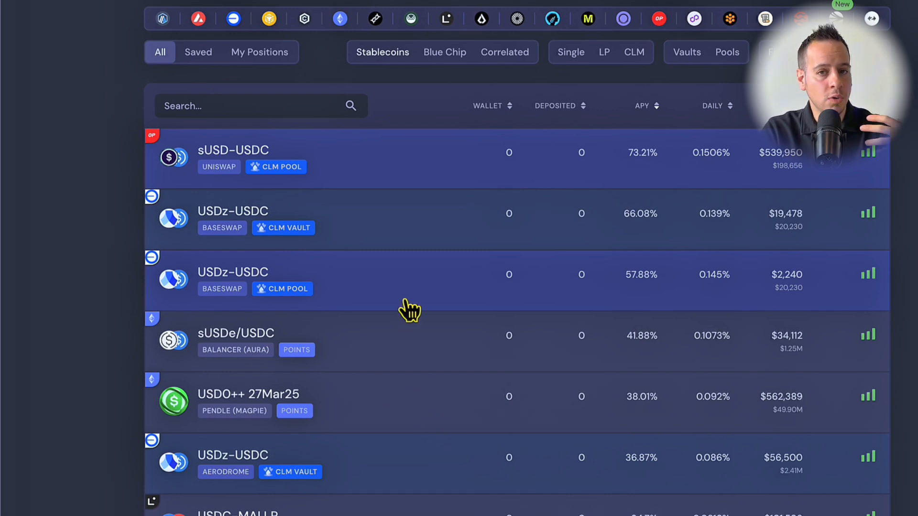
mouse_move(151, 196)
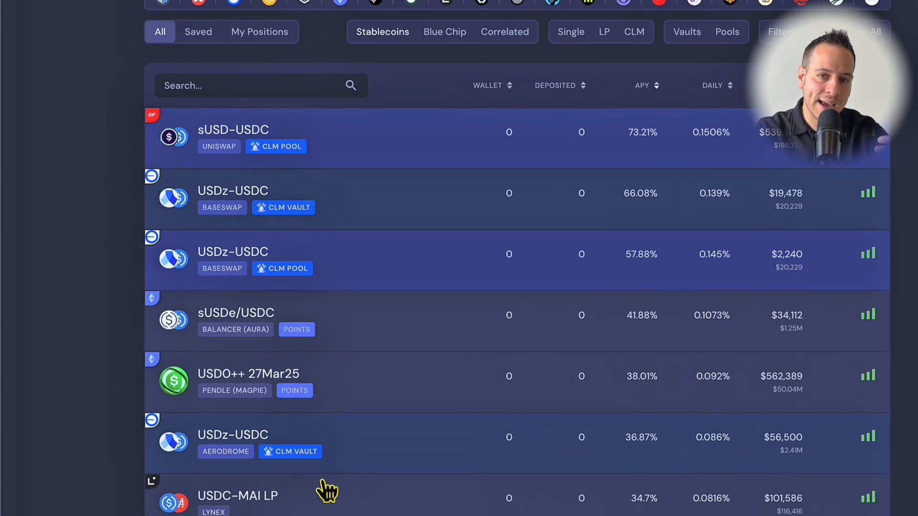
mouse_move(210, 158)
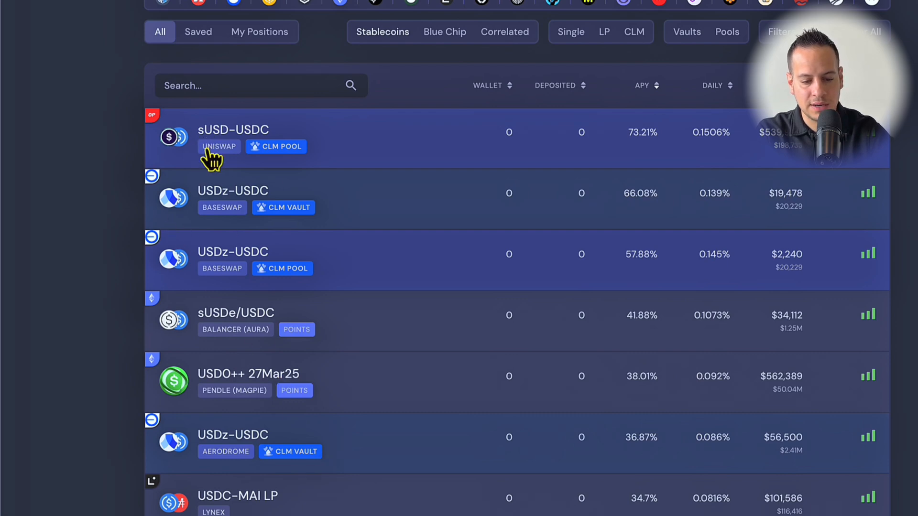
mouse_move(220, 155)
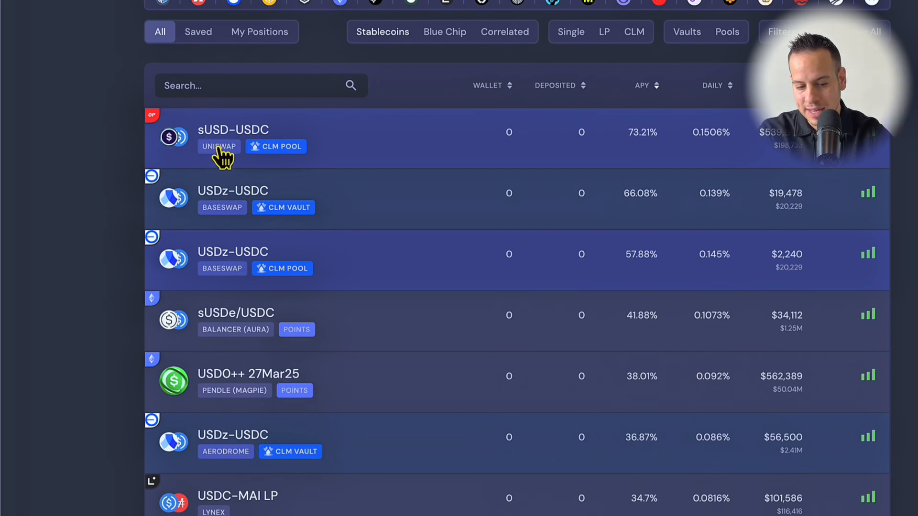
mouse_move(214, 138)
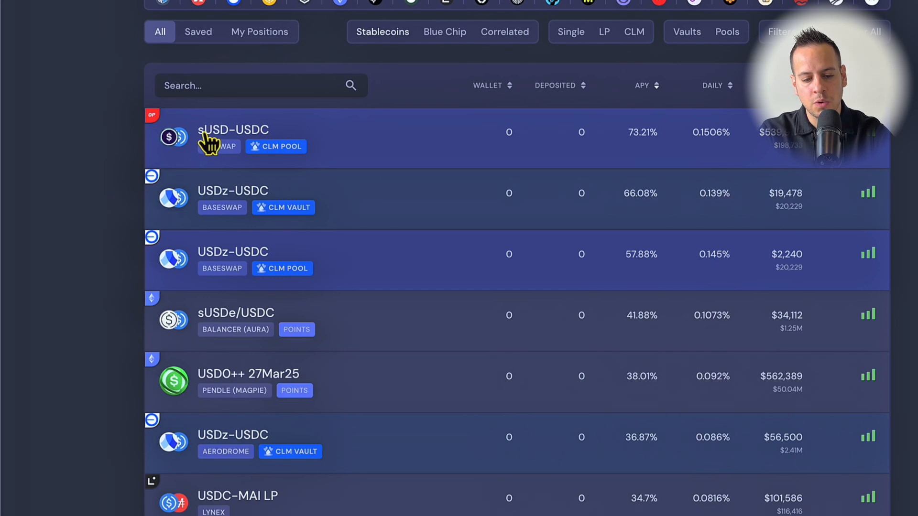
mouse_move(214, 159)
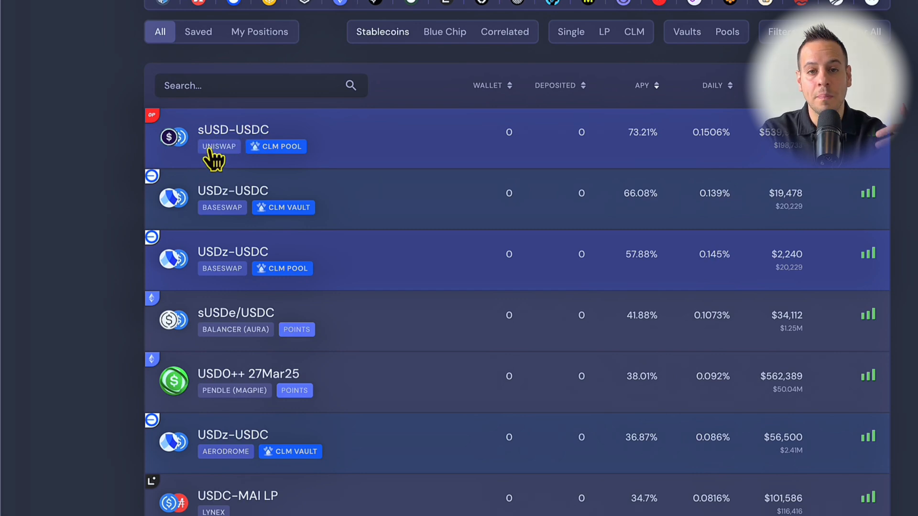
mouse_move(213, 161)
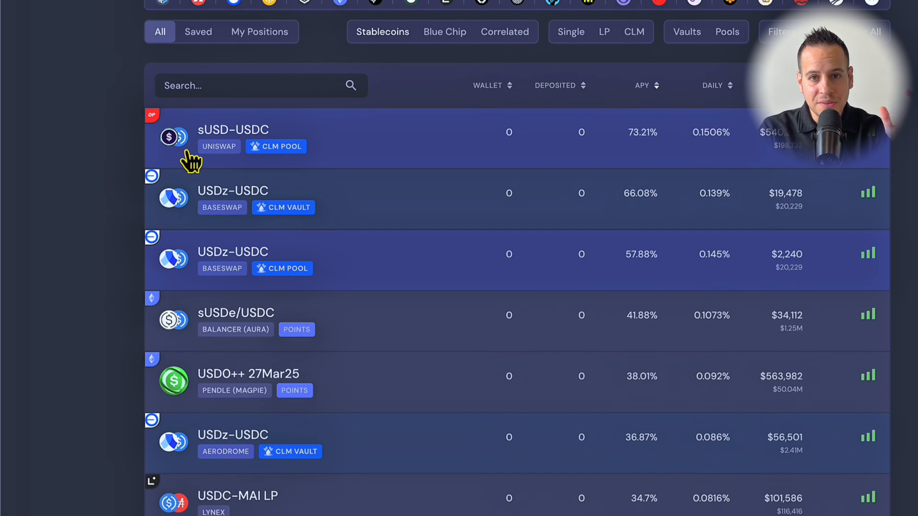
mouse_move(216, 178)
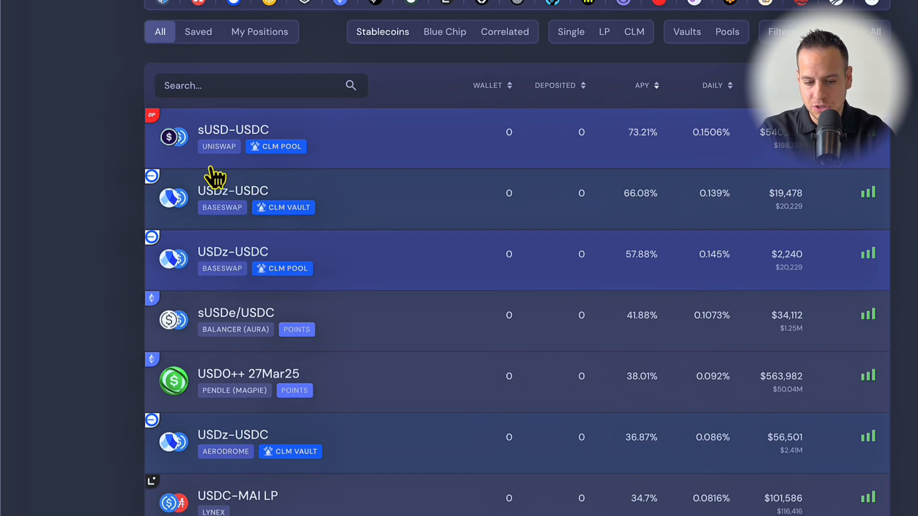
mouse_move(307, 237)
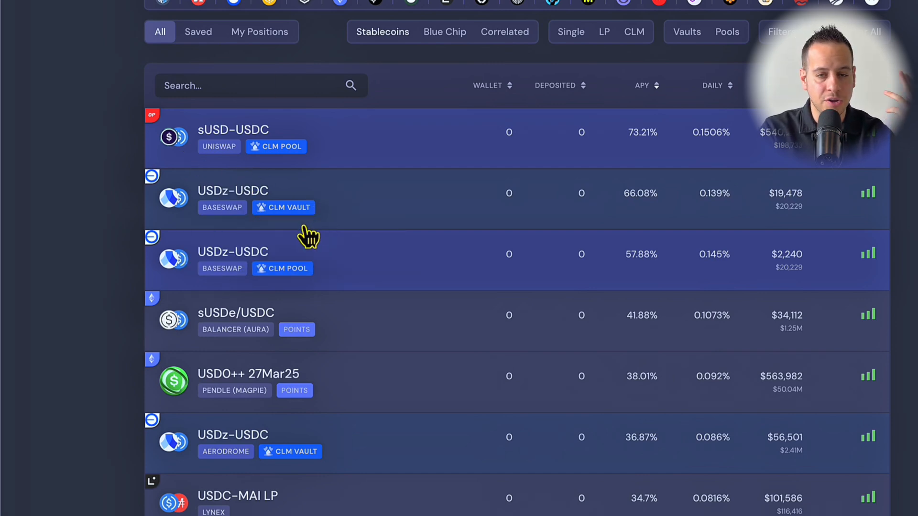
mouse_move(211, 140)
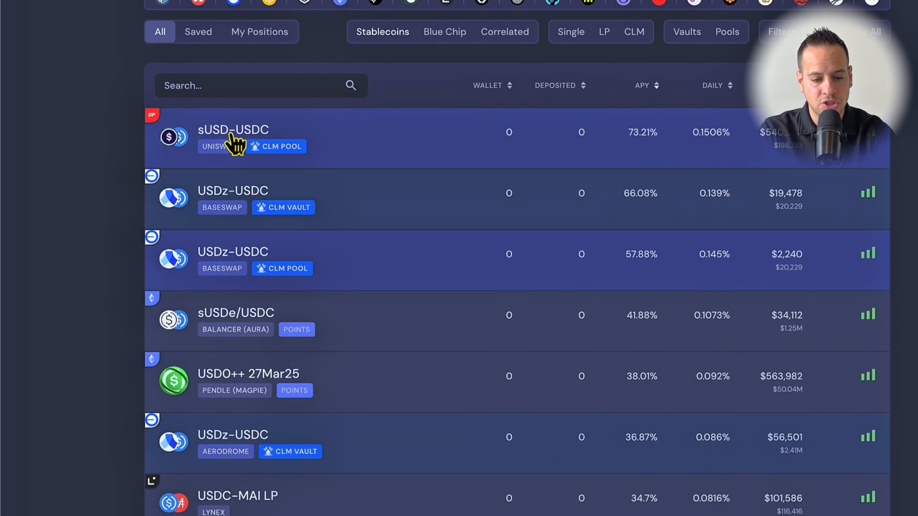
mouse_move(261, 120)
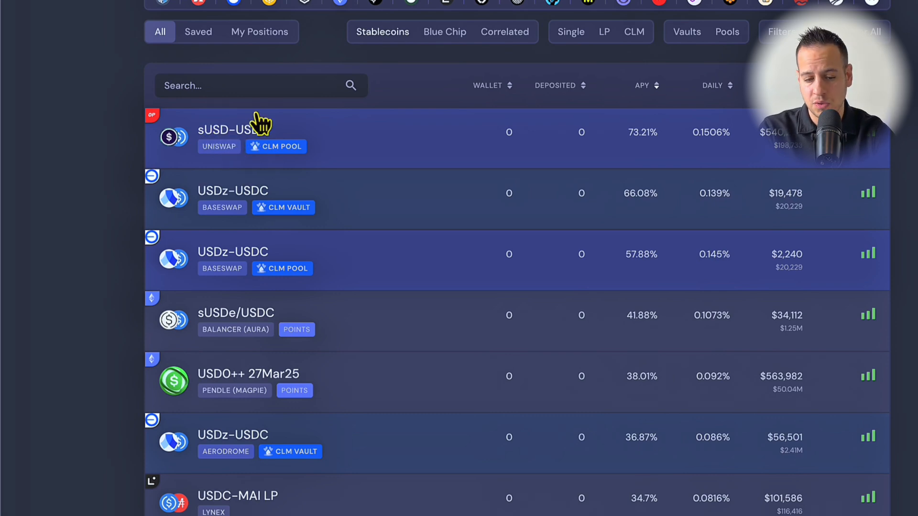
mouse_move(375, 8)
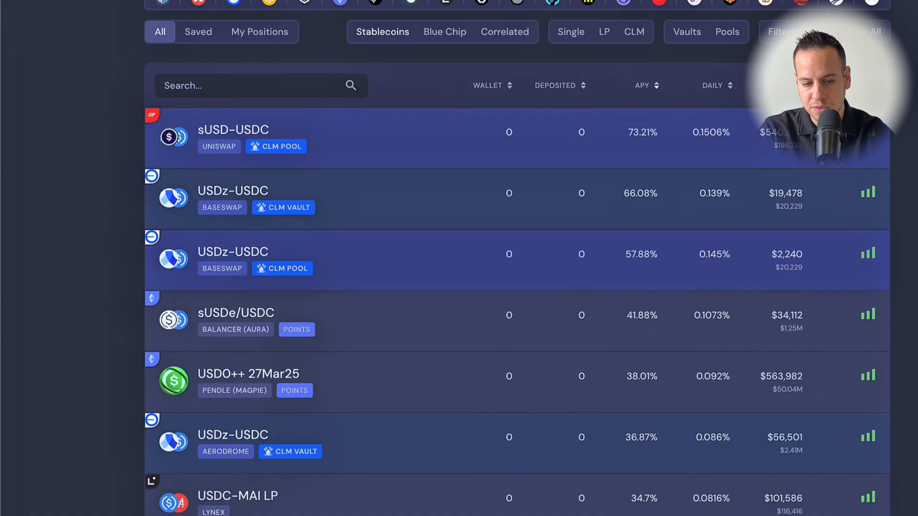
mouse_move(239, 225)
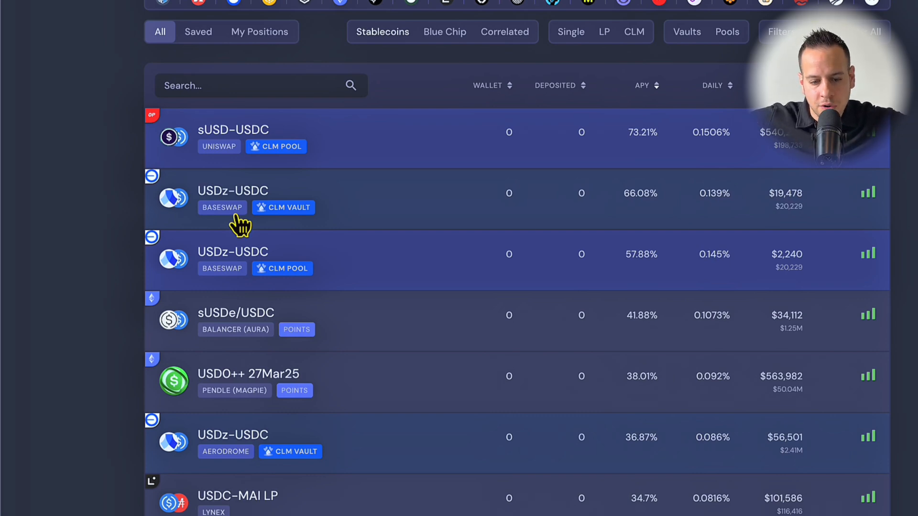
mouse_move(111, 264)
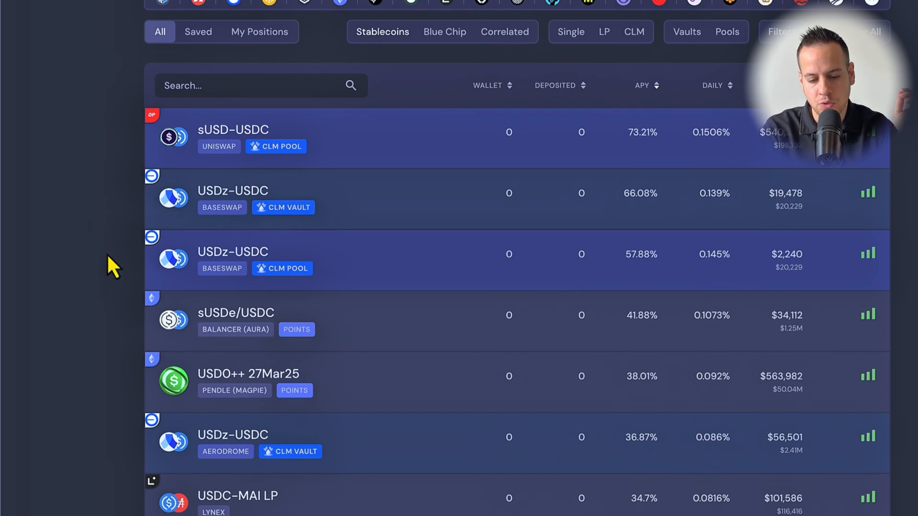
mouse_move(212, 205)
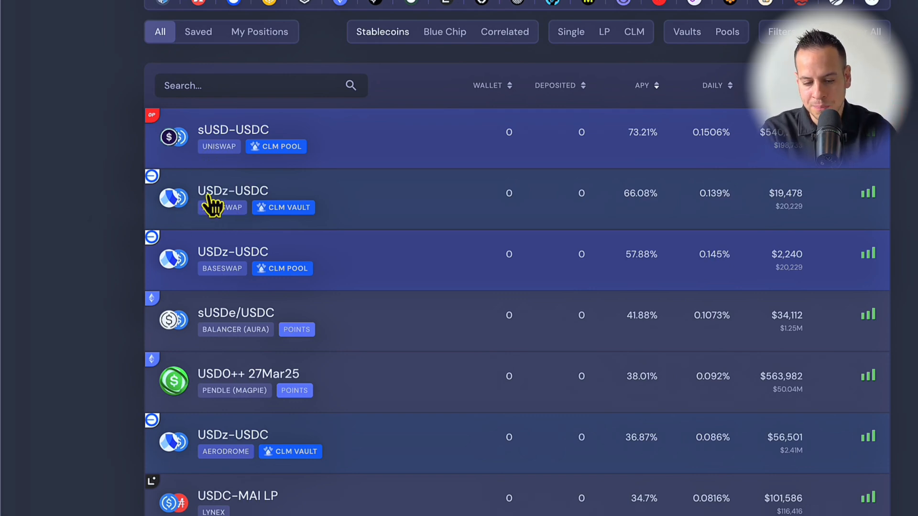
mouse_move(216, 138)
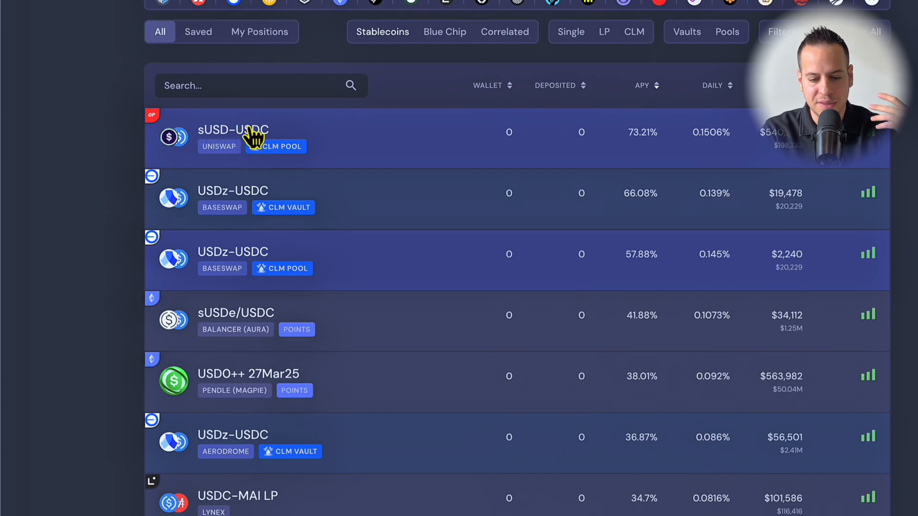
mouse_move(586, 237)
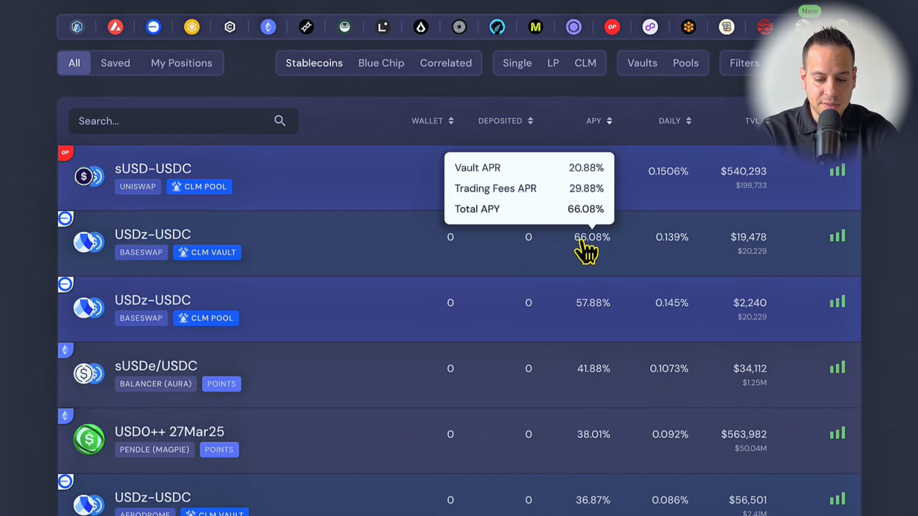
mouse_move(134, 245)
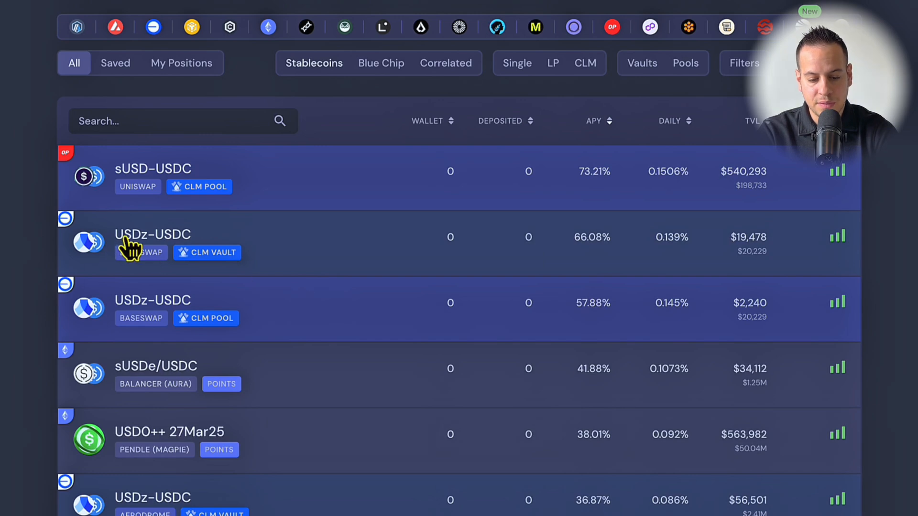
mouse_move(176, 246)
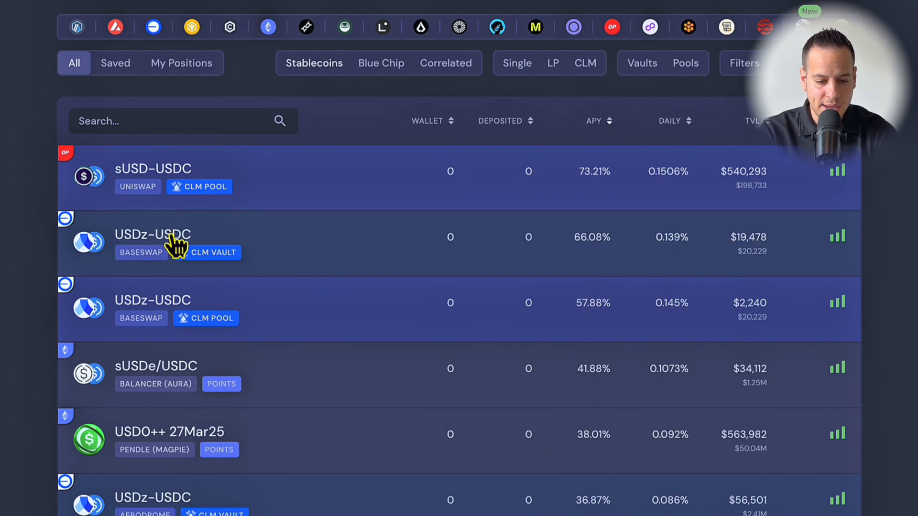
mouse_move(181, 249)
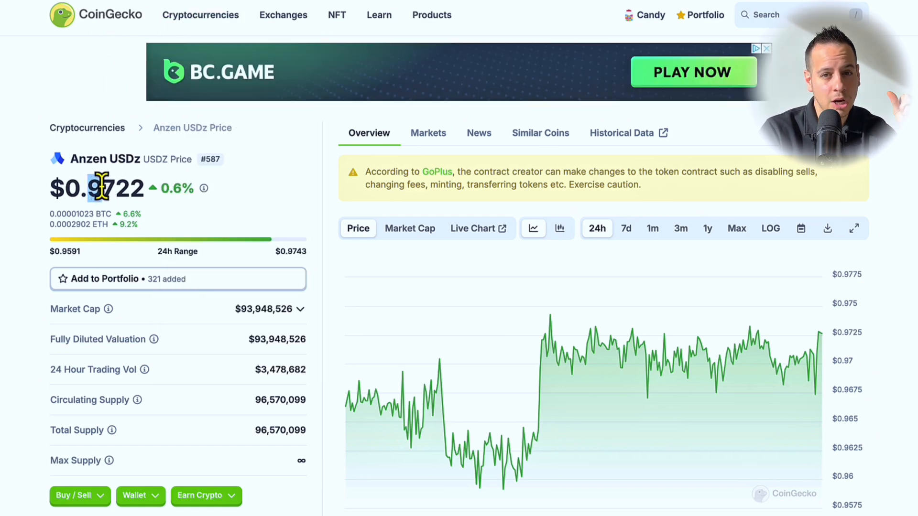
Step: View USDz's CoinGecko price chart over 7 days, 1 month, then 1 year
left_click(625, 229)
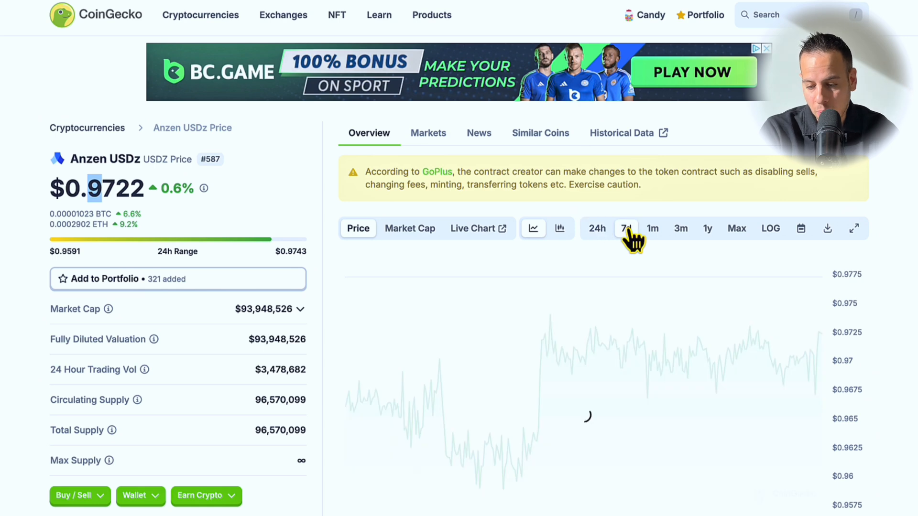
left_click(625, 228)
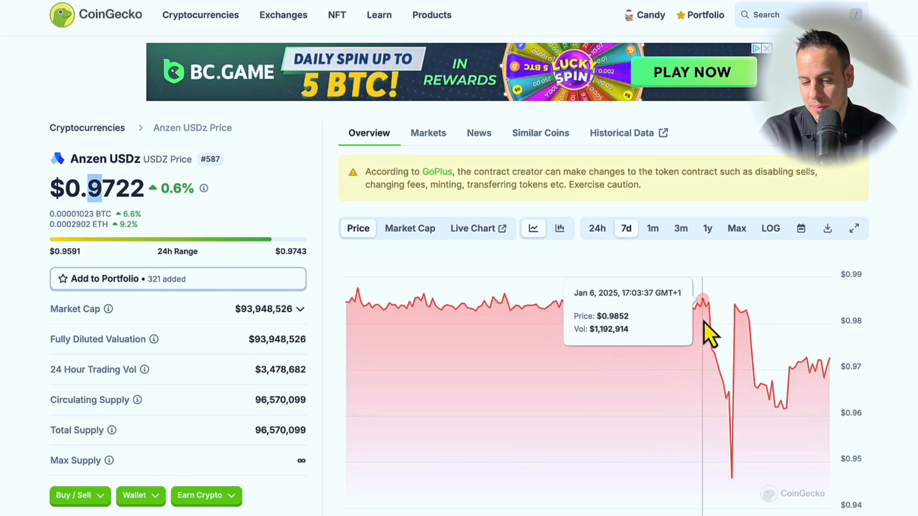
mouse_move(739, 425)
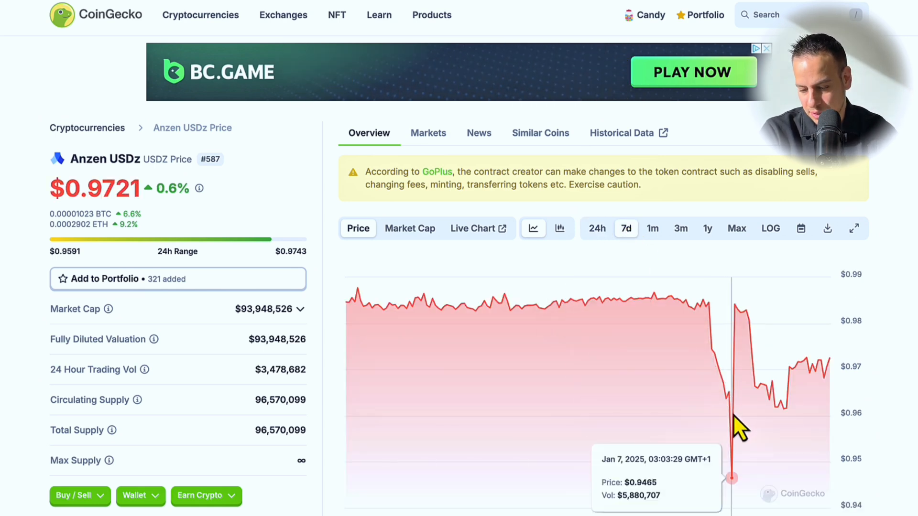
mouse_move(737, 415)
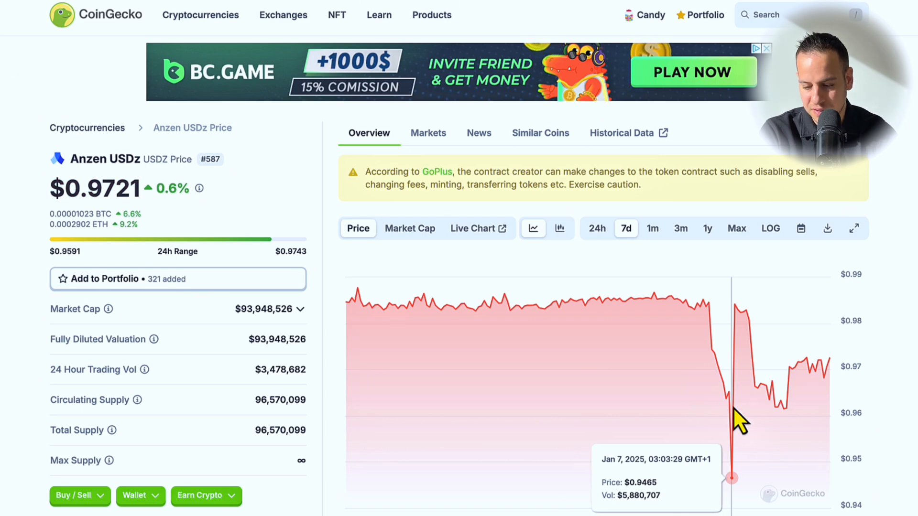
left_click(651, 228)
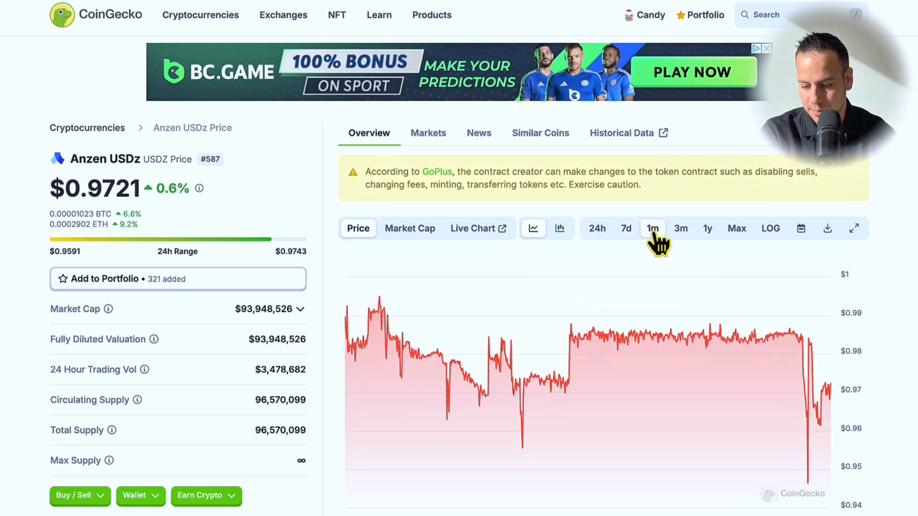
mouse_move(664, 351)
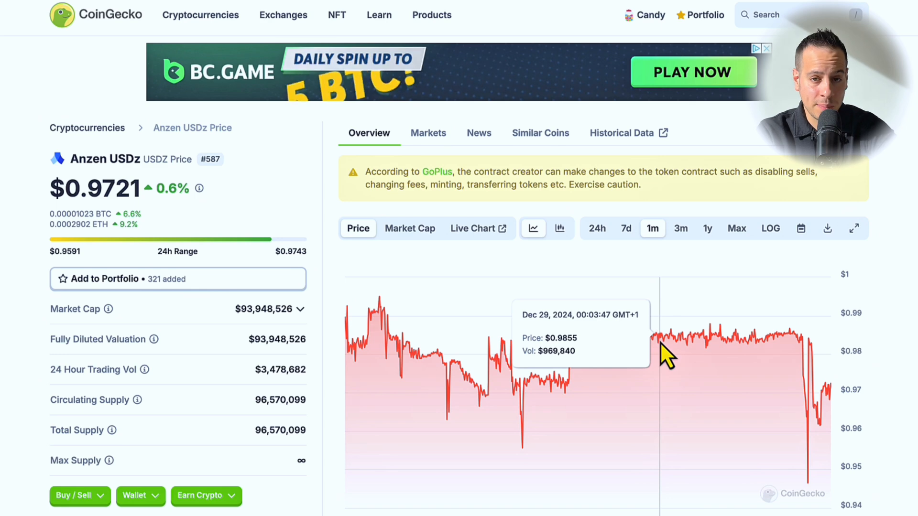
mouse_move(685, 243)
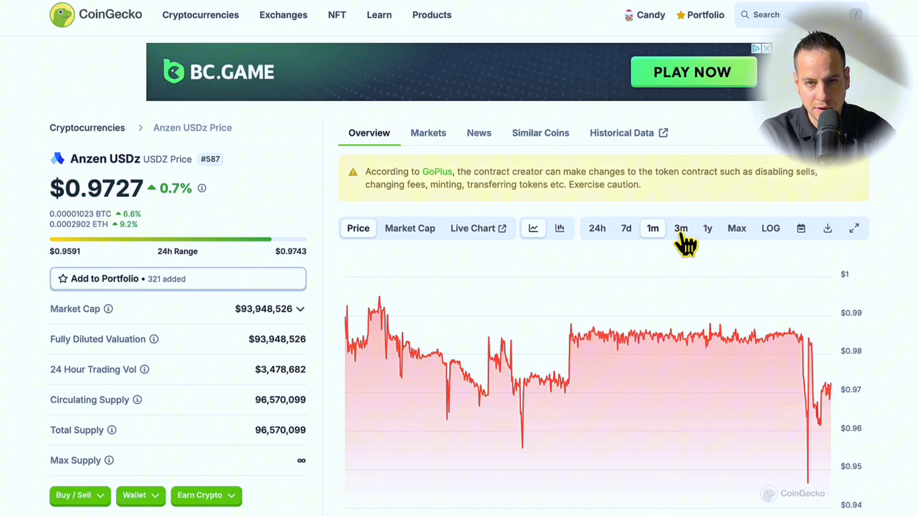
left_click(706, 229)
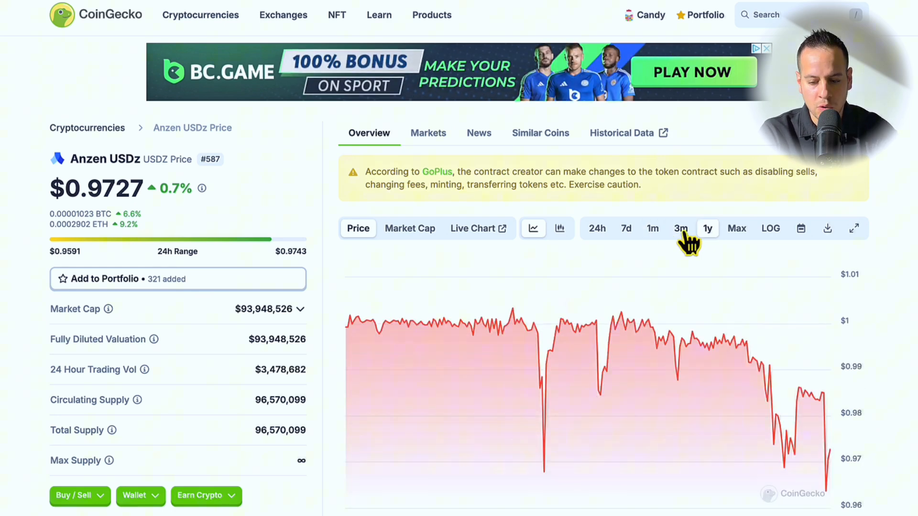
left_click(680, 229)
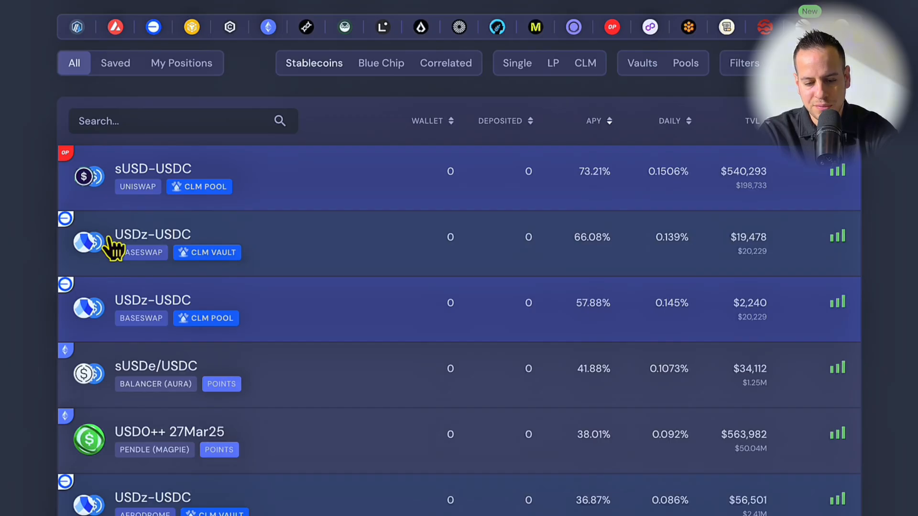
scroll("up", 3)
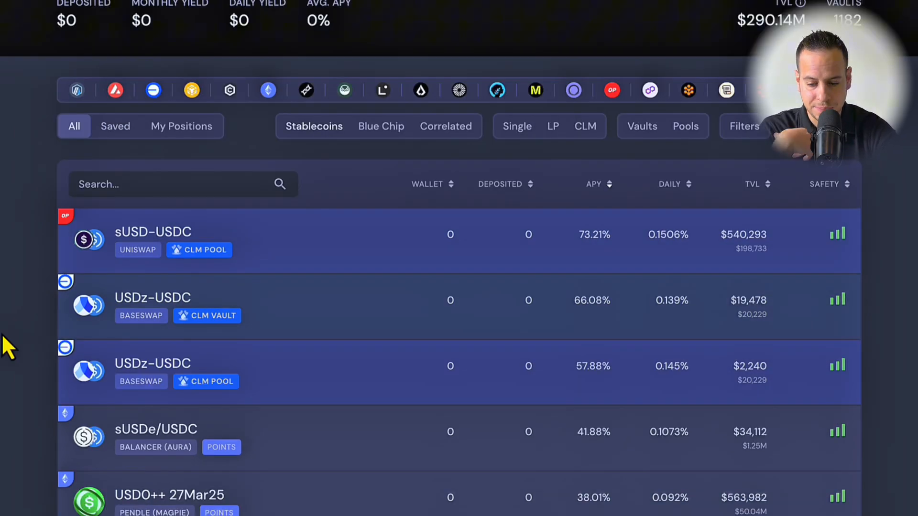
scroll("down", 3)
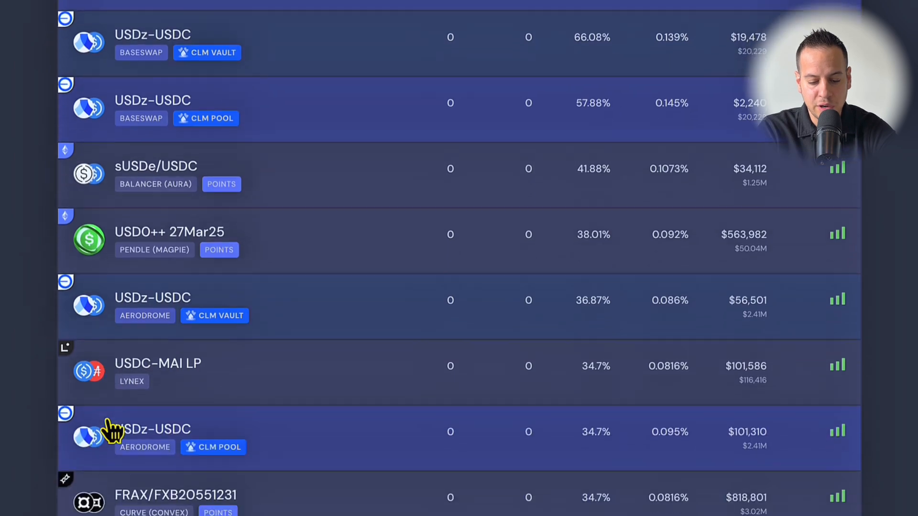
scroll("up", 3)
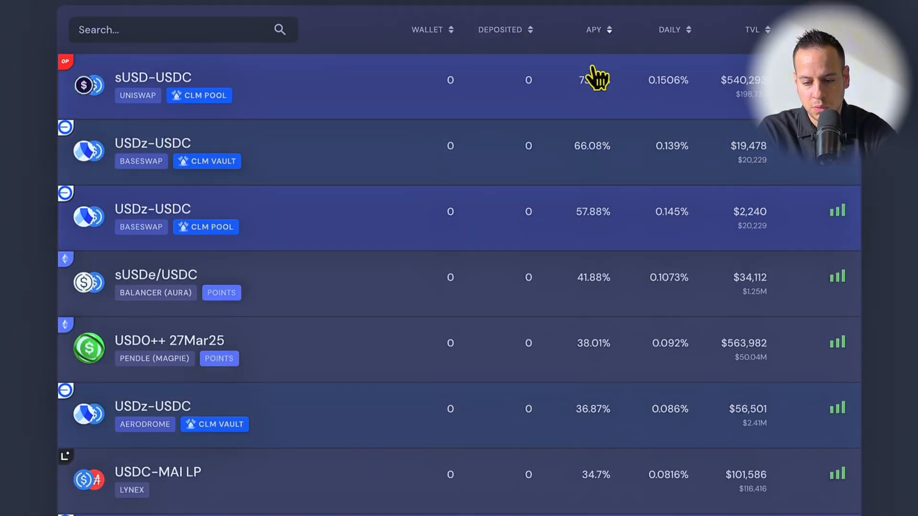
mouse_move(672, 196)
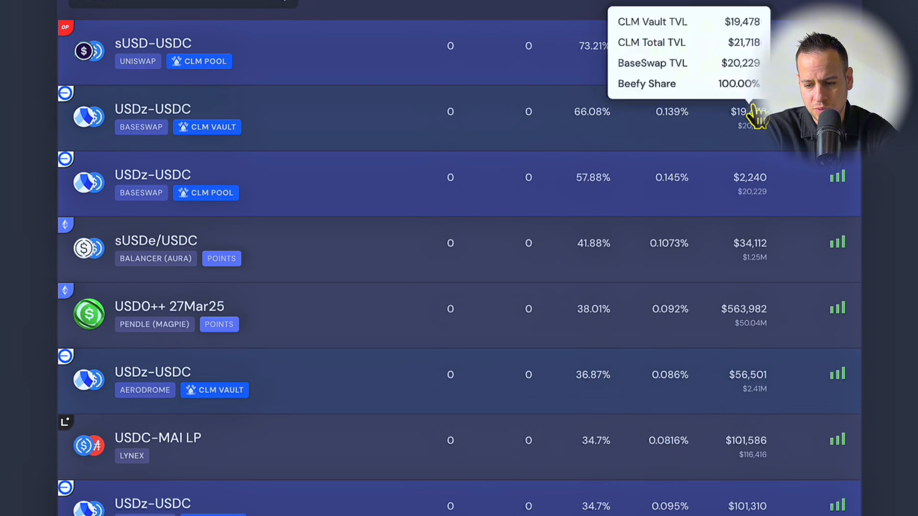
mouse_move(659, 61)
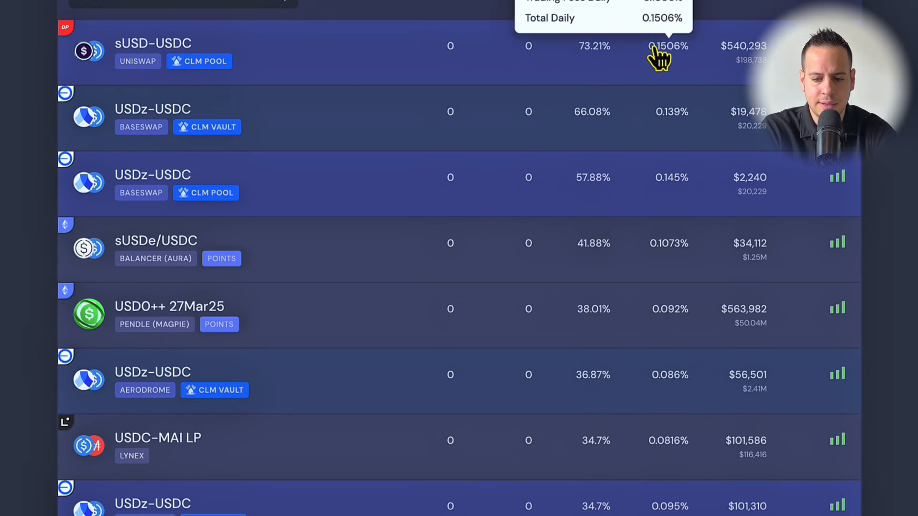
mouse_move(143, 49)
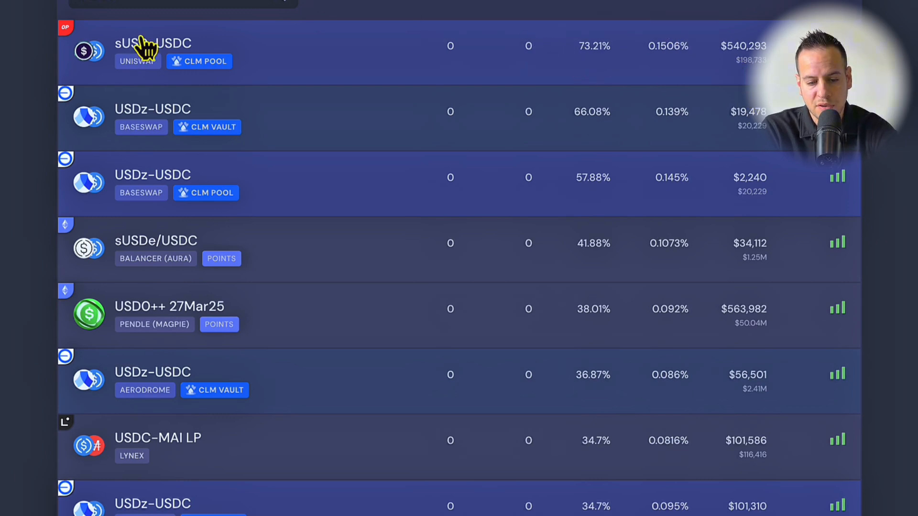
Step: Open the sUSD-USDC vault and set its historical APY chart to 1M
left_click(152, 46)
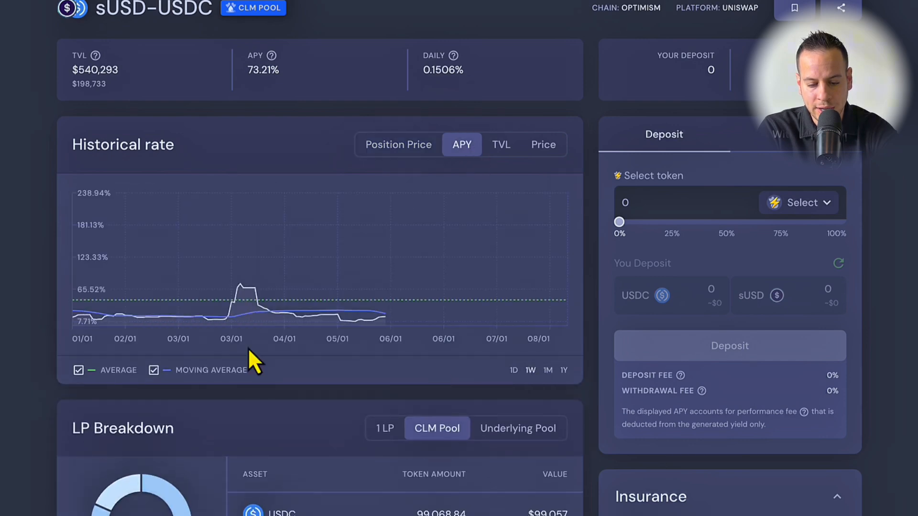
mouse_move(367, 325)
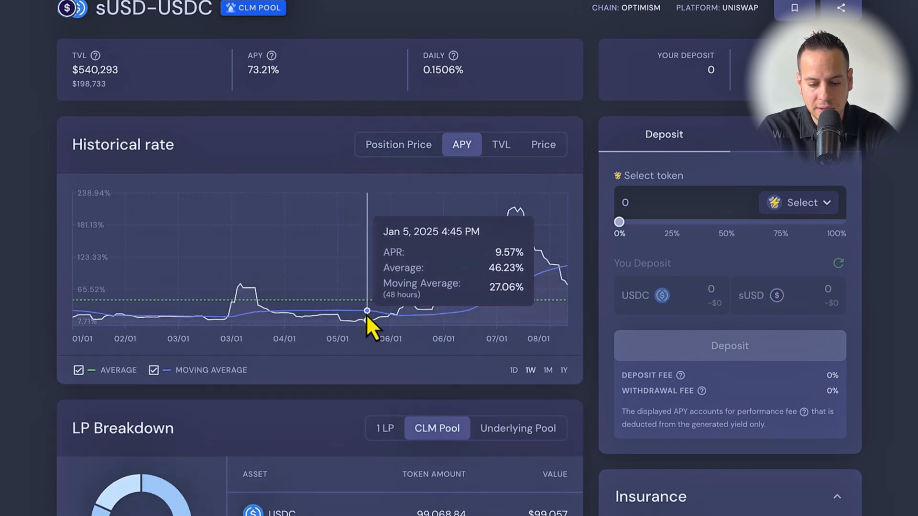
mouse_move(227, 314)
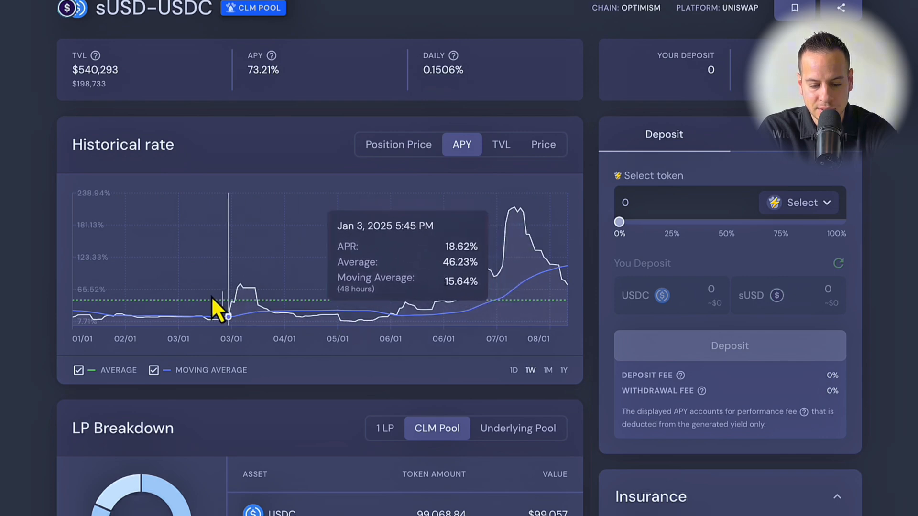
mouse_move(515, 219)
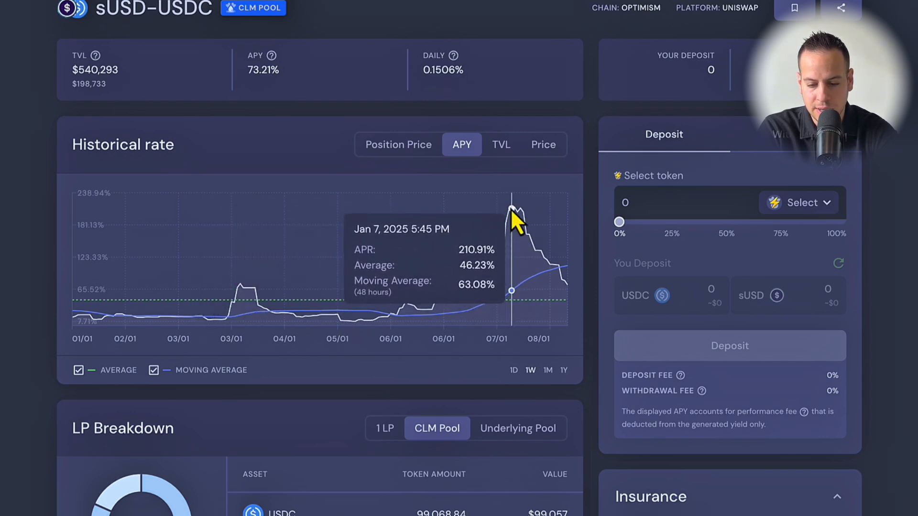
mouse_move(550, 245)
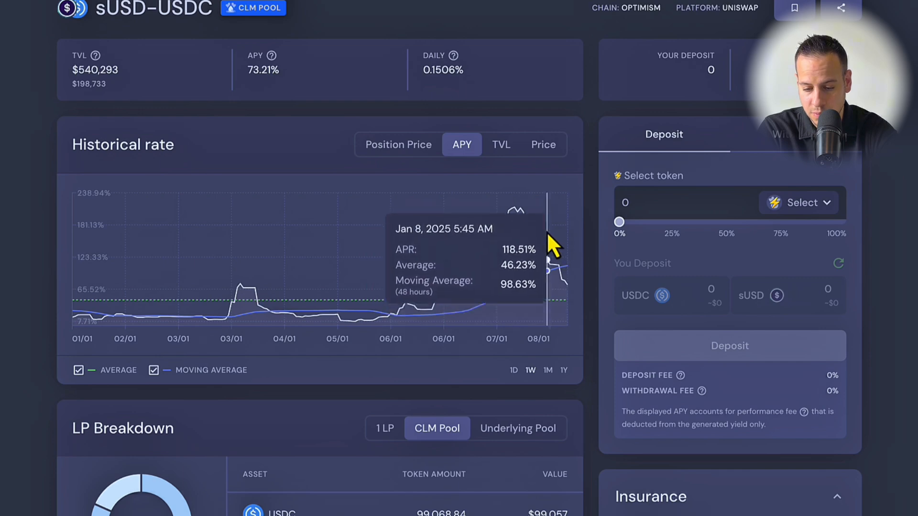
mouse_move(494, 249)
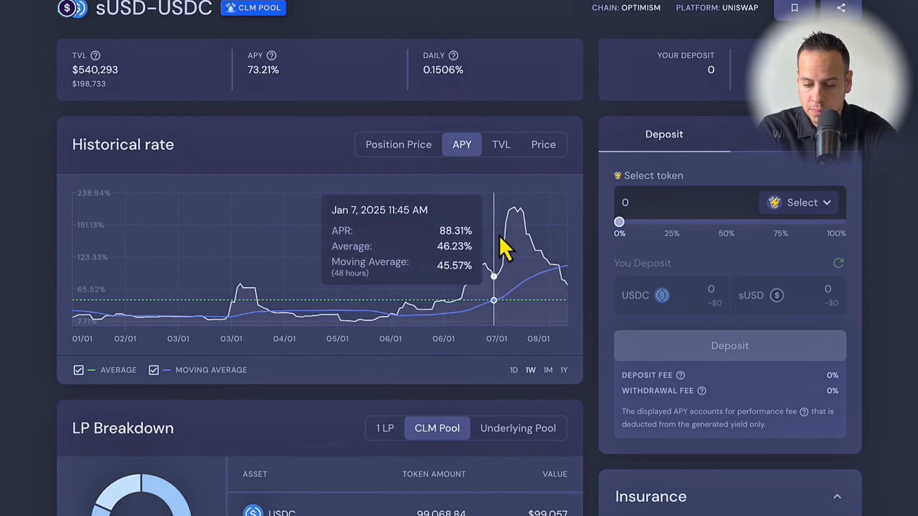
mouse_move(561, 266)
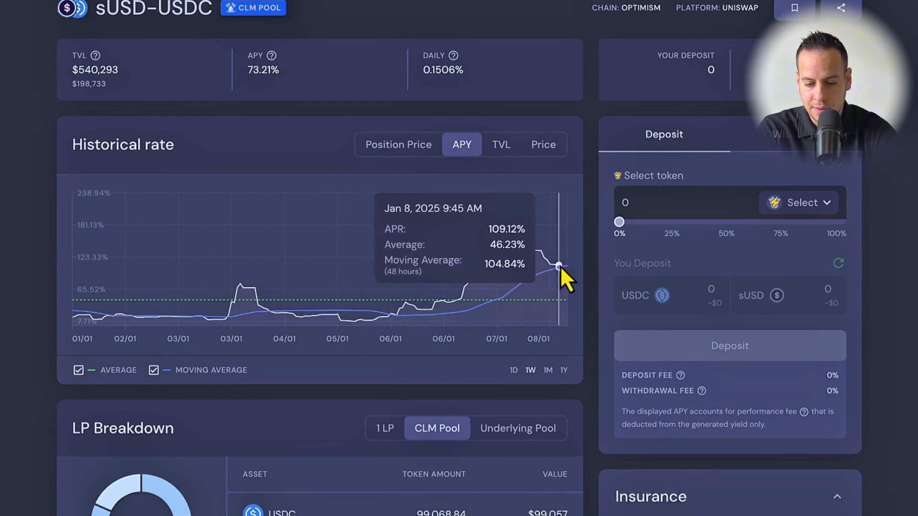
mouse_move(292, 302)
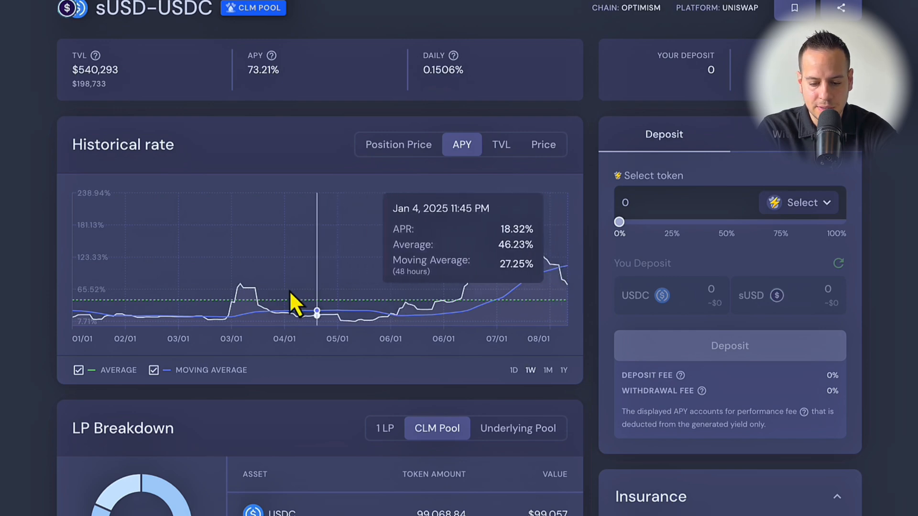
left_click(547, 370)
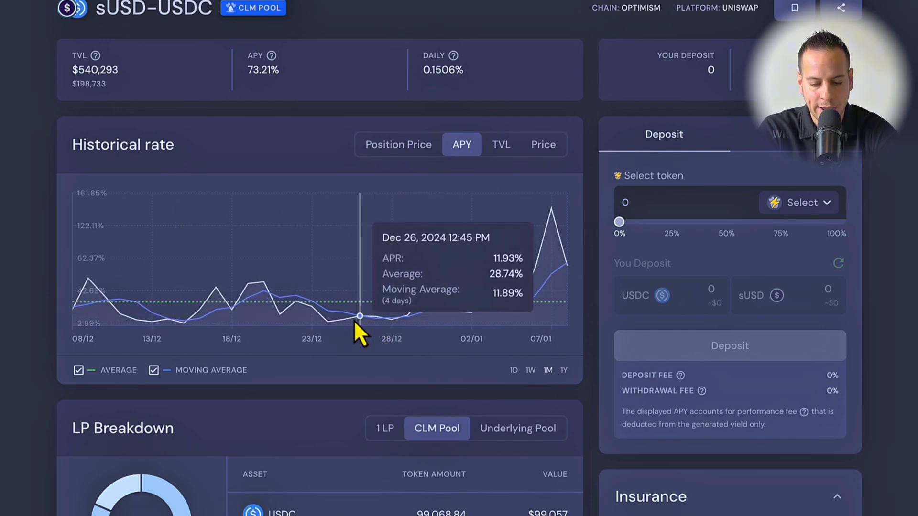
mouse_move(457, 158)
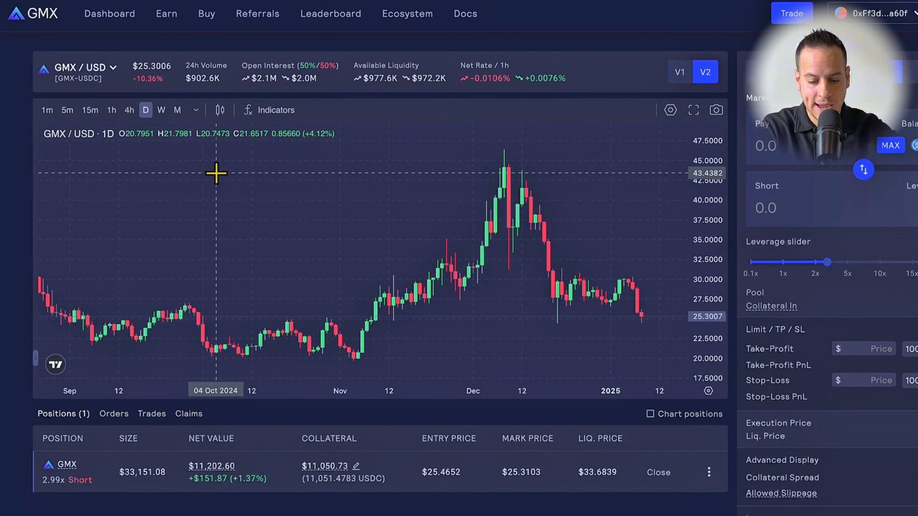
mouse_move(314, 47)
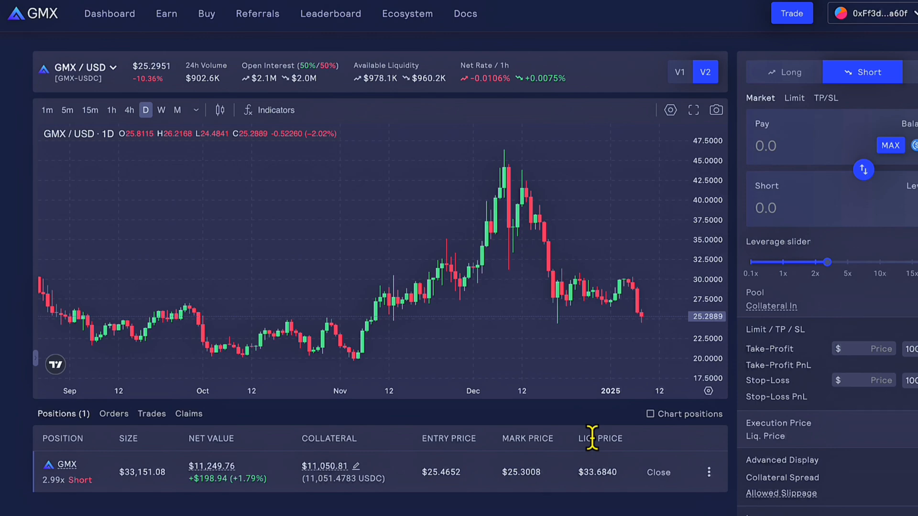
mouse_move(541, 78)
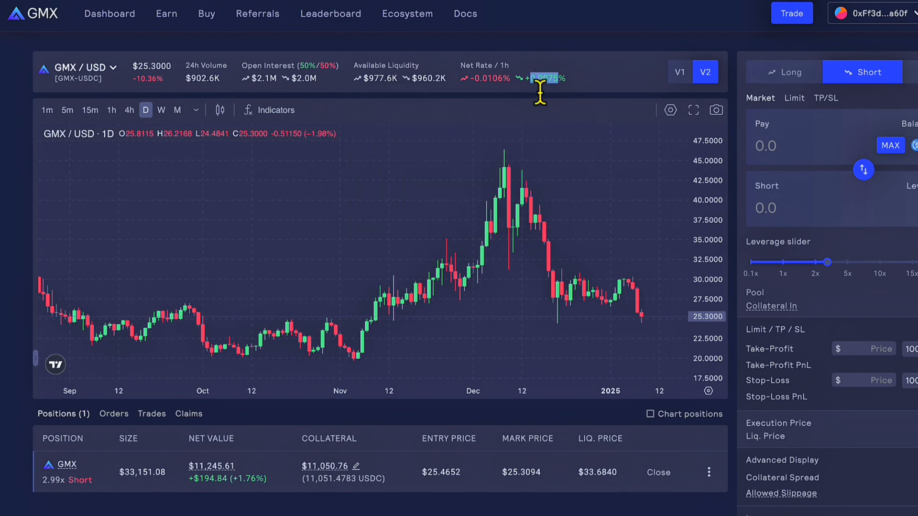
mouse_move(544, 78)
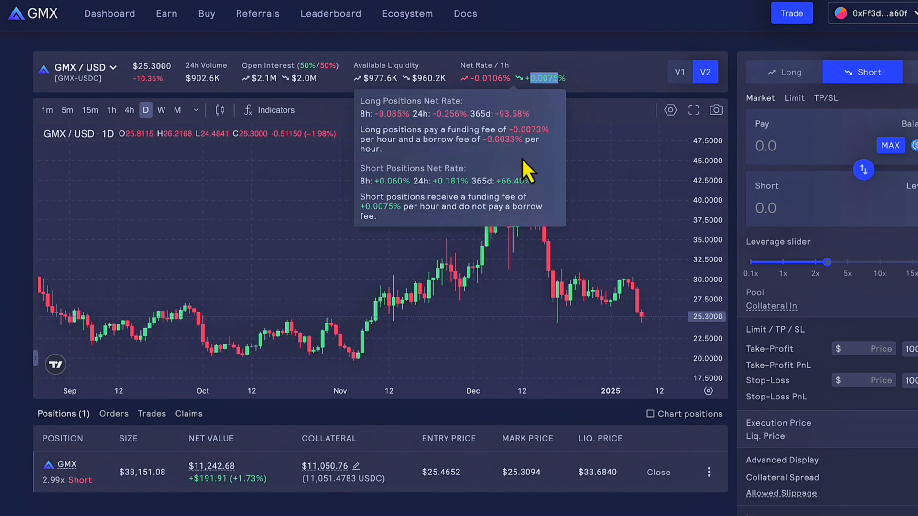
mouse_move(269, 85)
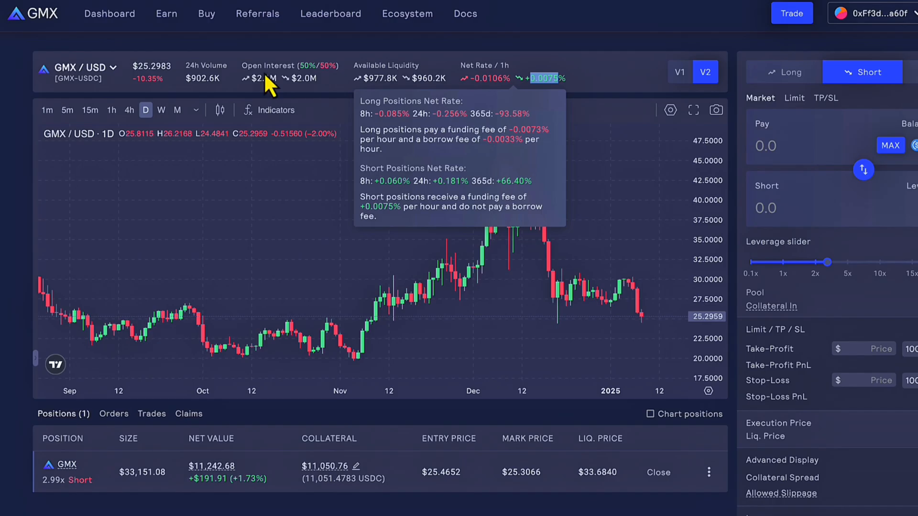
Step: Go from the GMX trading page to the staking rewards overview
left_click(166, 14)
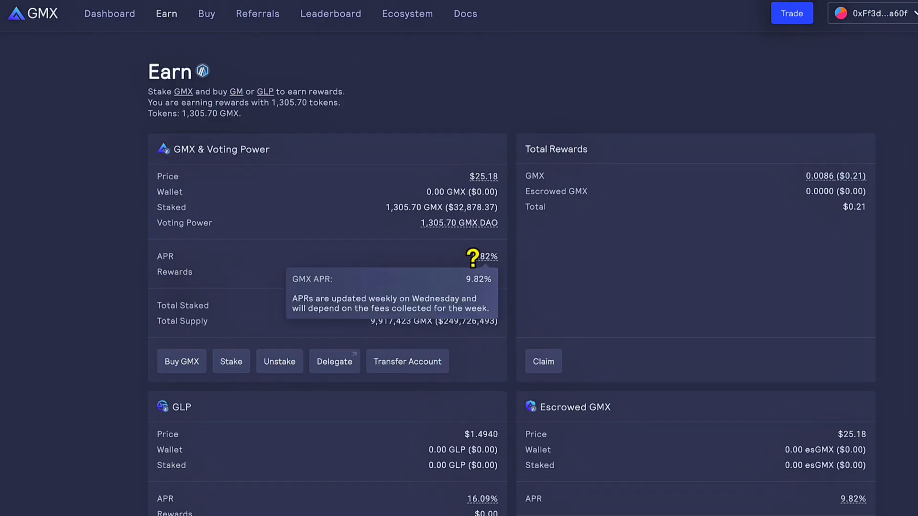
Step: Return to the GMX/USD trading page, where the 2.99x short shows +$180.52 profit
left_click(790, 13)
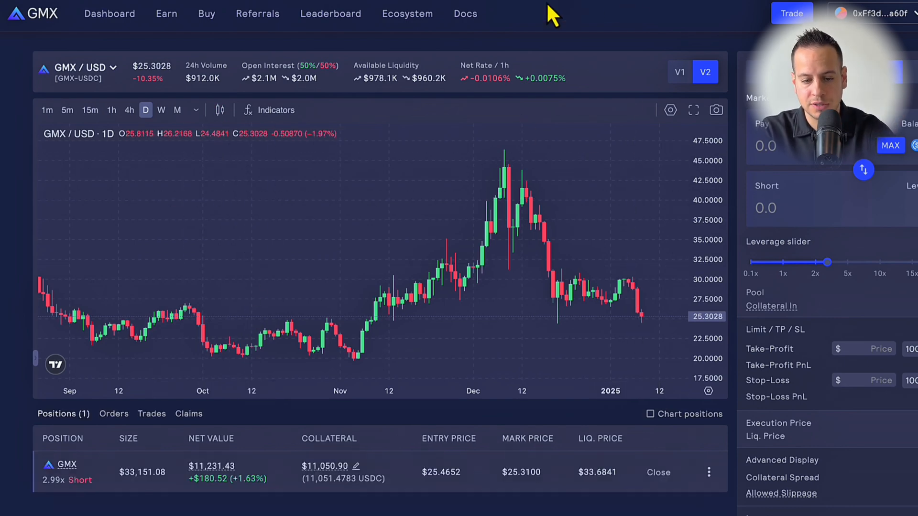
mouse_move(412, 65)
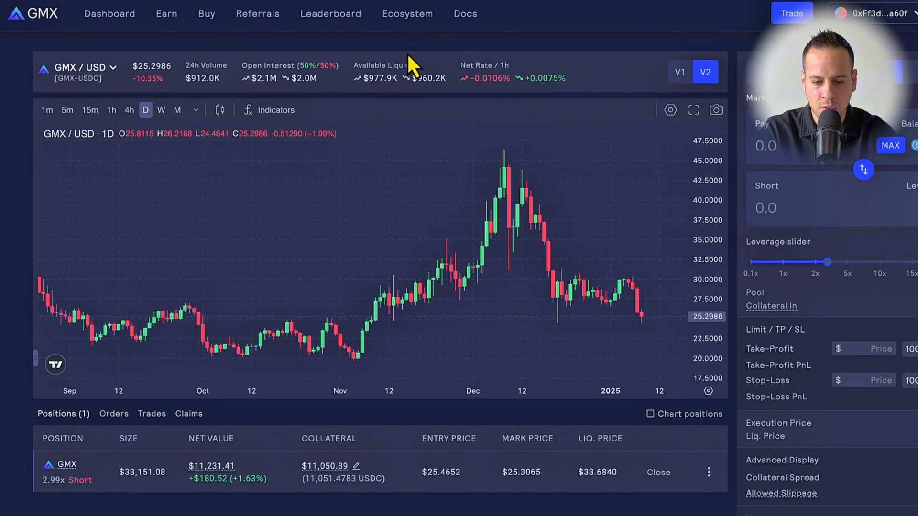
mouse_move(550, 15)
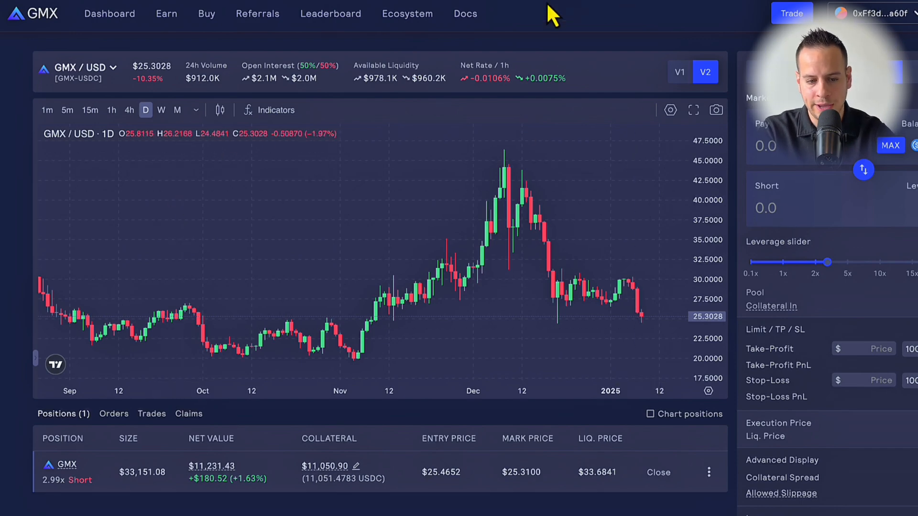